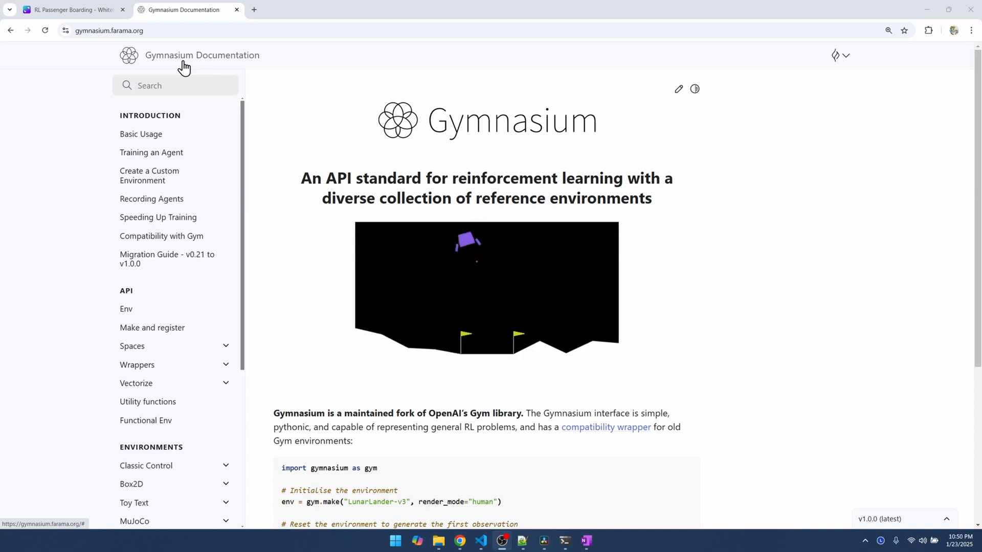
Search the Windows Start menu for 'ana' to find the Anaconda Prompt app
text(ana)
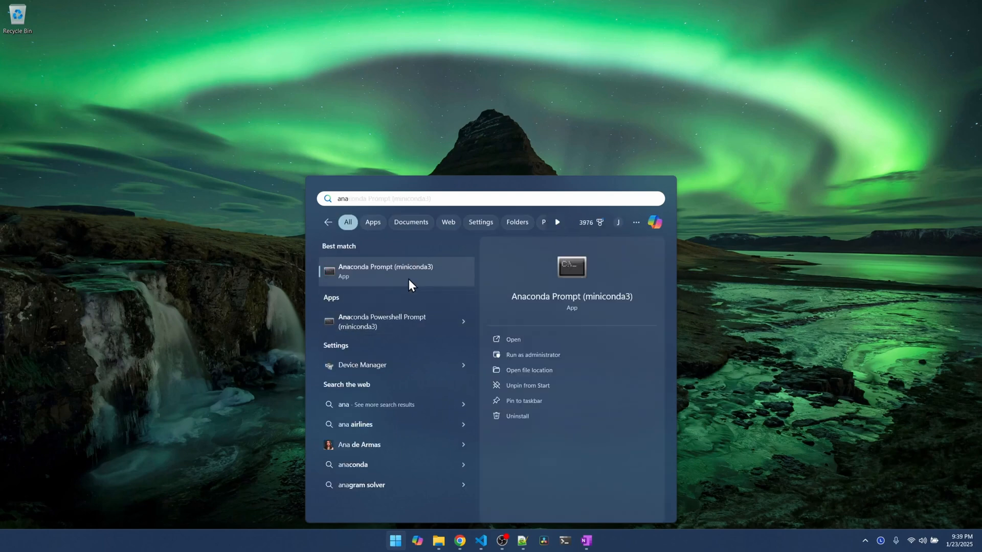
In Anaconda Prompt, run 'conda create -n airplane_env python=3.12' to create the environment
click(386, 271)
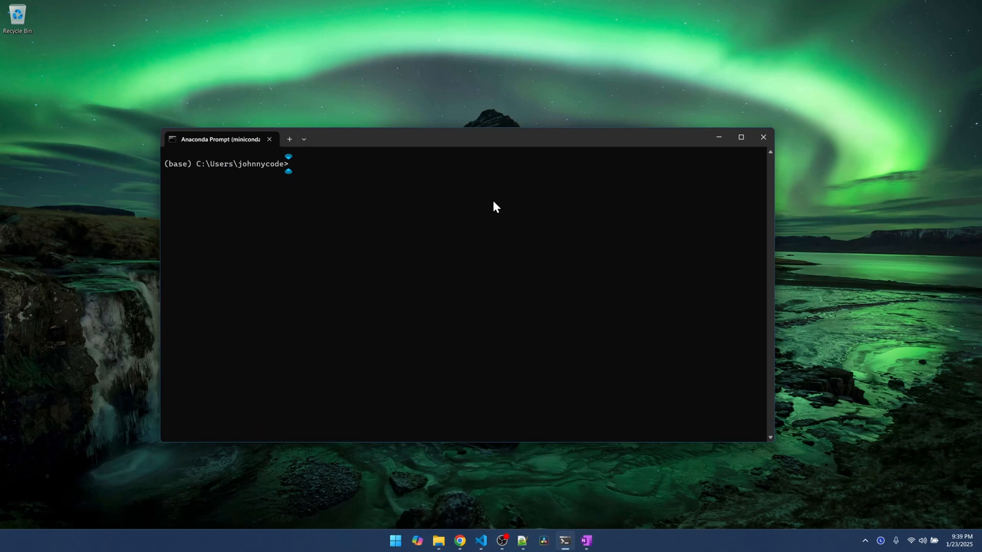
text(con)
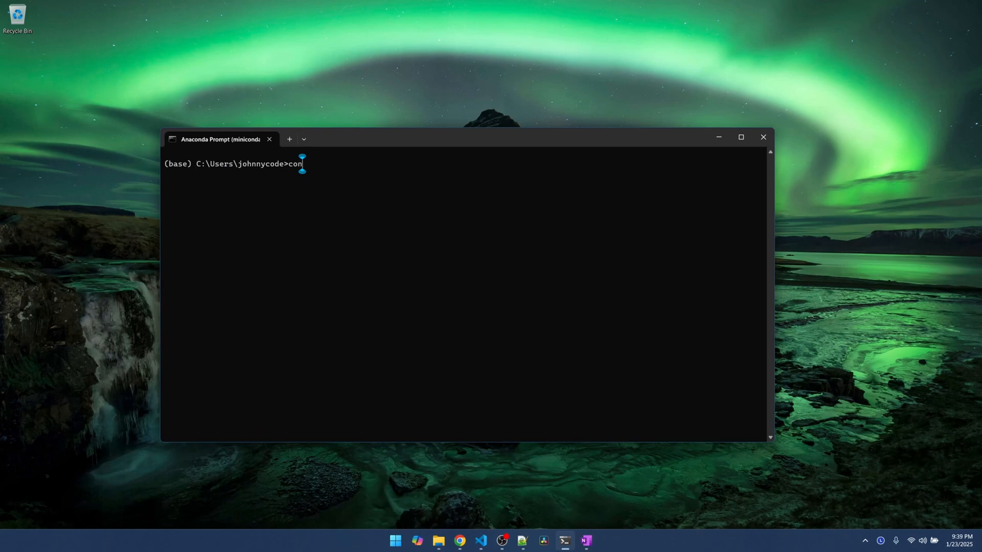
text(da create -n)
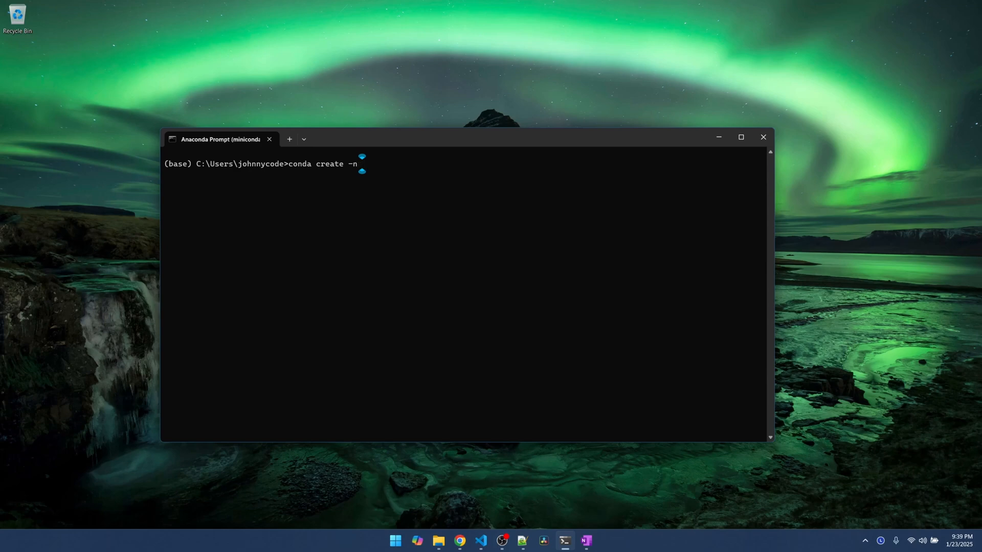
text(airpla)
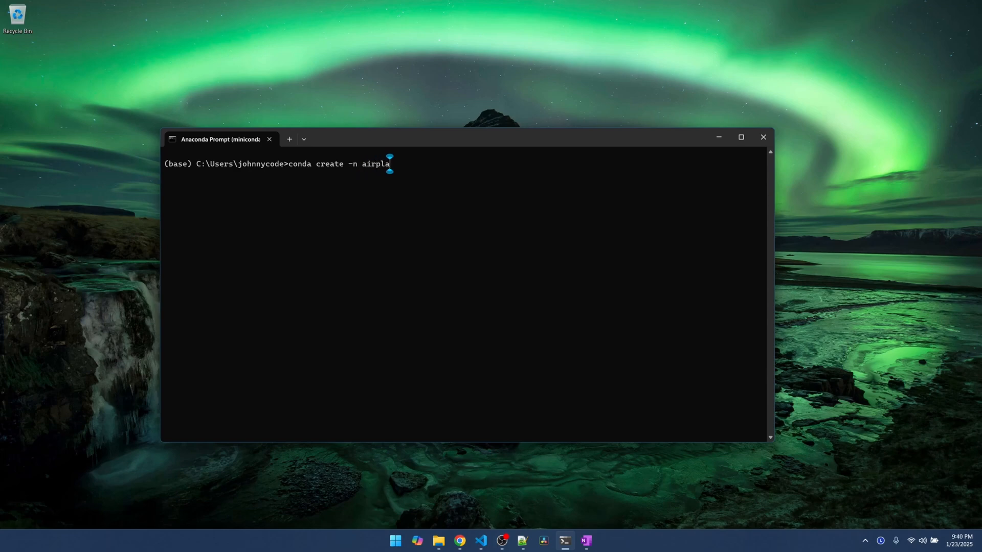
text(ne_env)
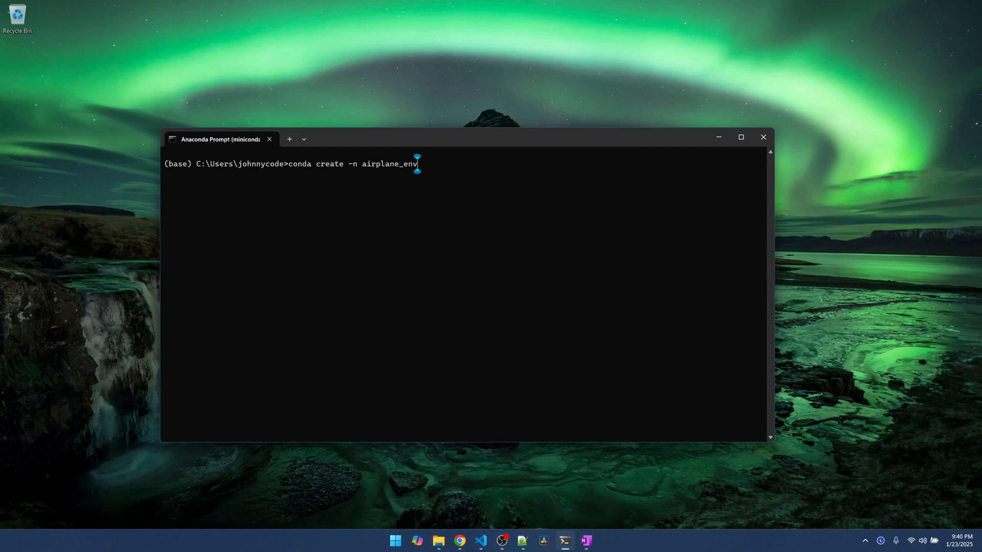
text(python)
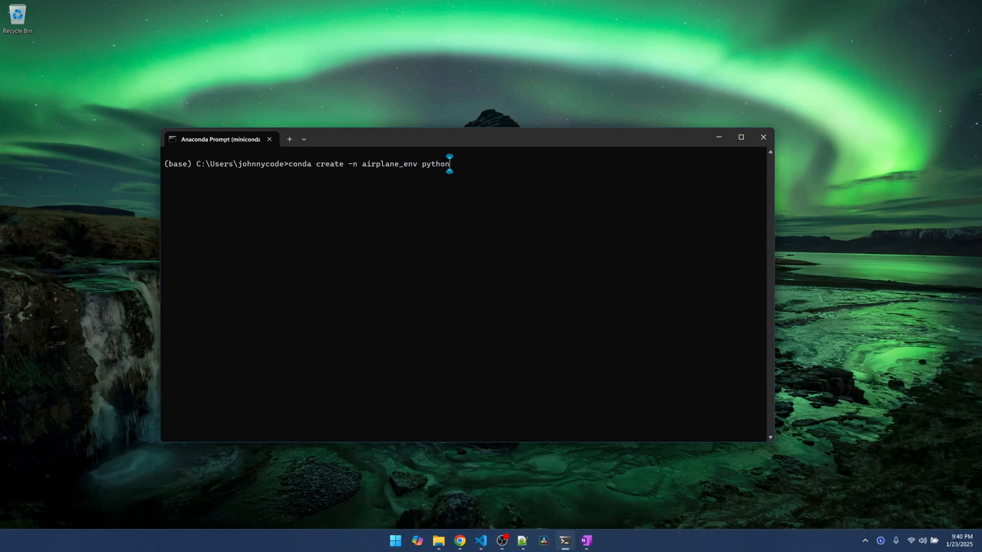
text(=3.12)
text(y)
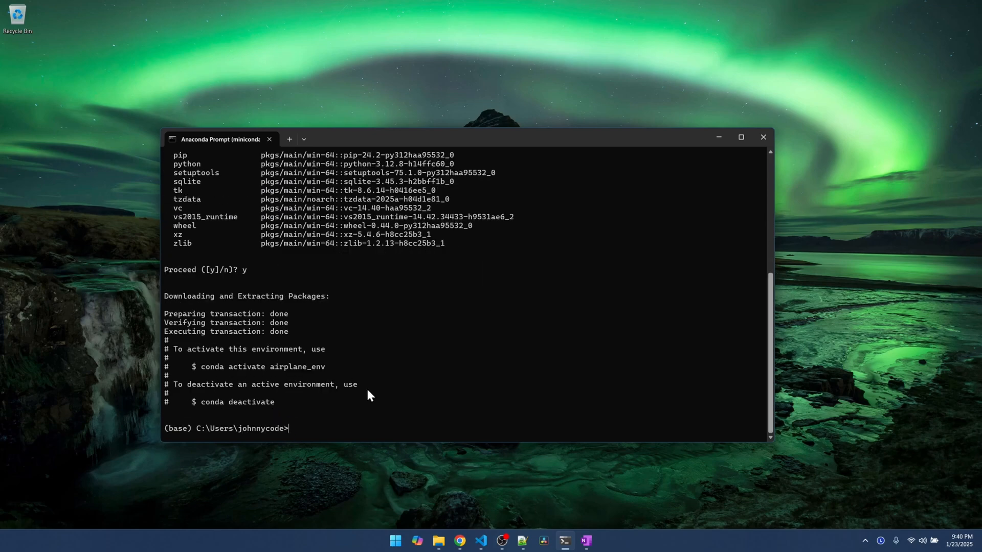
Activate airplane_env and install gymnasium into it with pip
text(conda activate airplane_env)
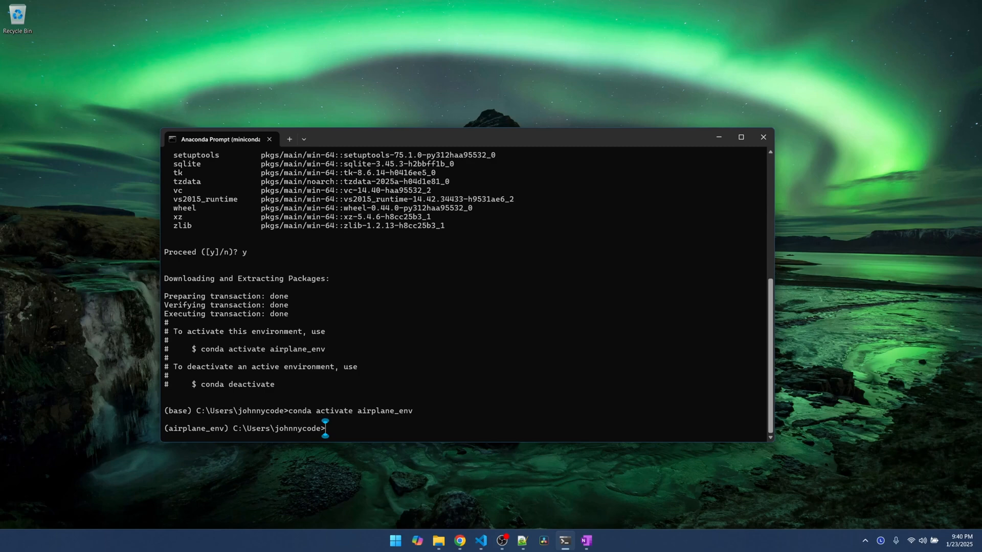
text(pip)
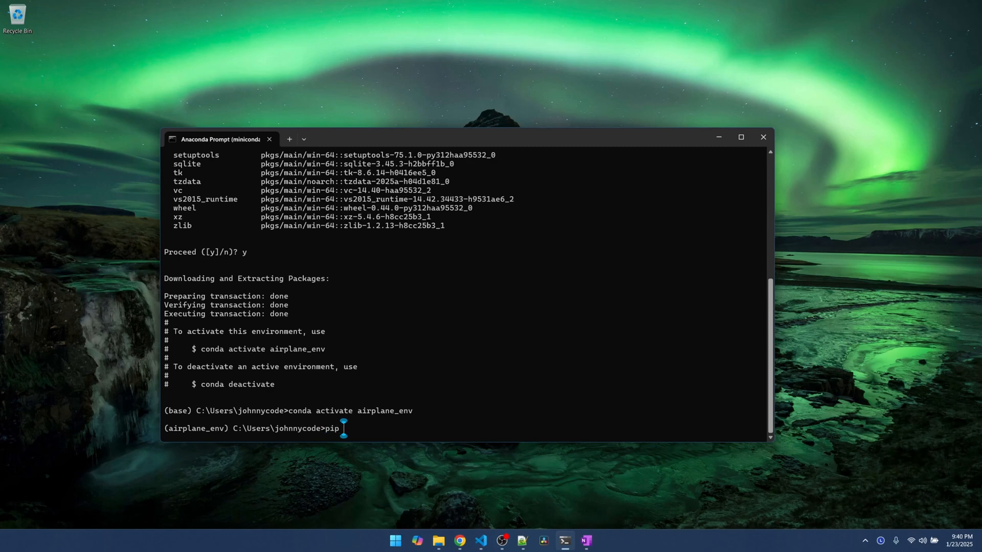
text(install gymnasium)
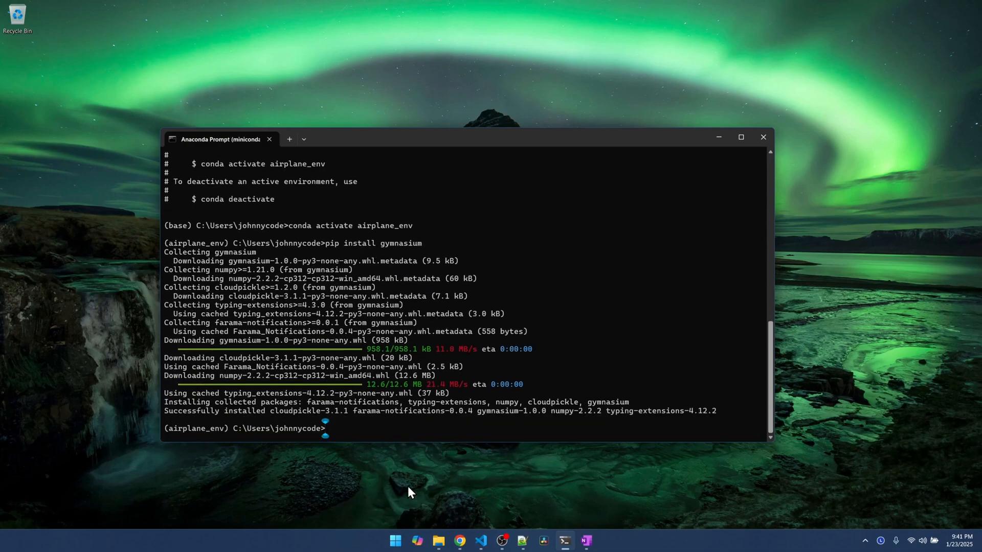
mouse_move(480, 540)
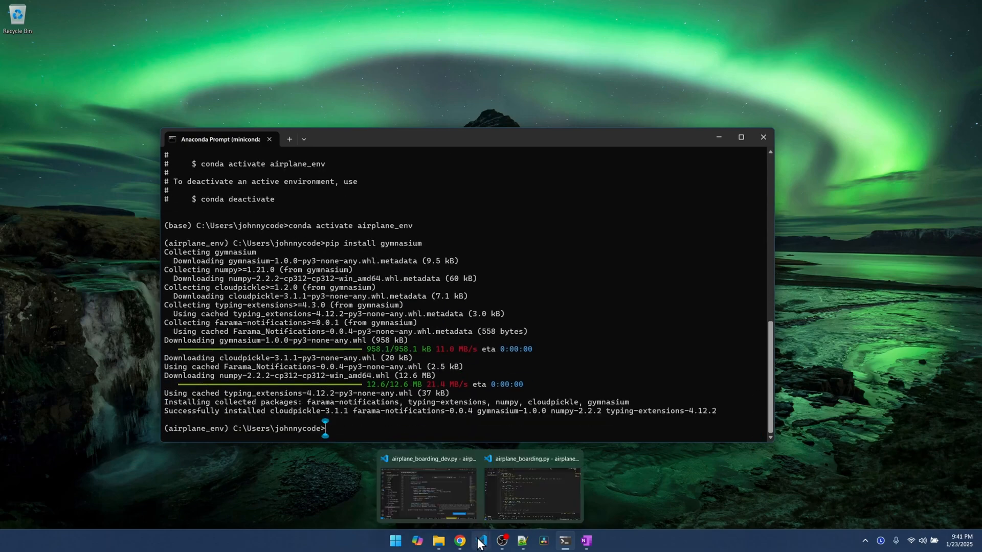
Switch airplane_boarding.py to the Python 3.12.8 airplane_env interpreter, then go to the gym Env definition
click(531, 493)
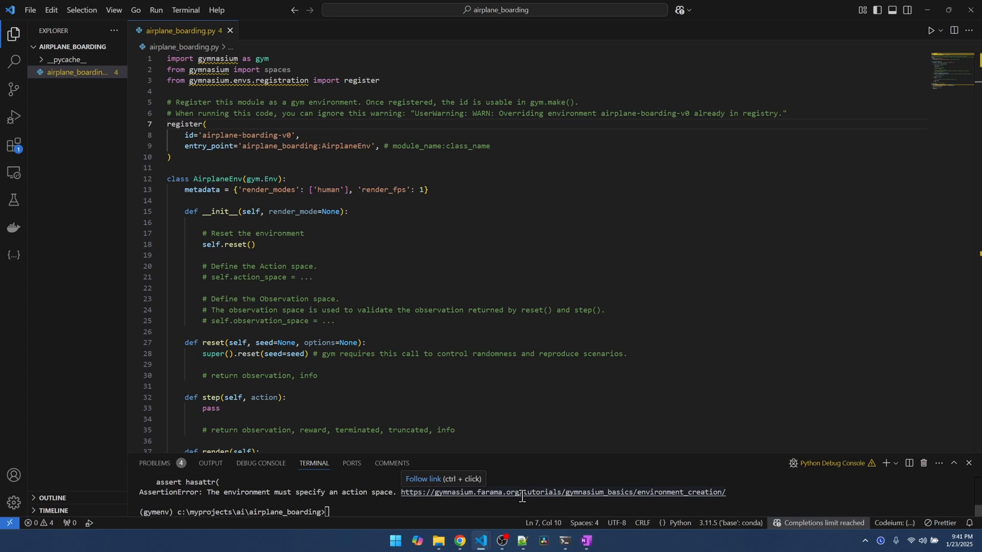
click(729, 523)
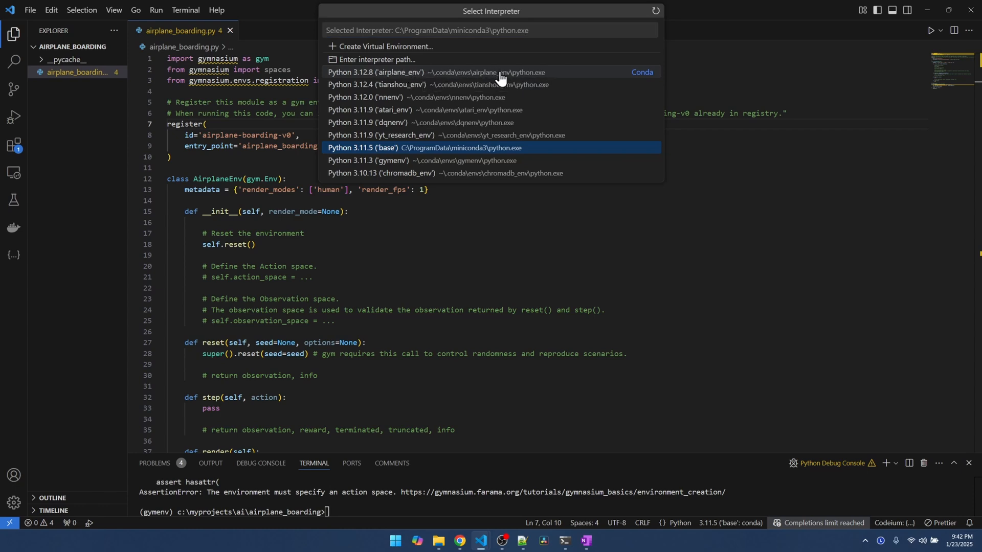
click(437, 72)
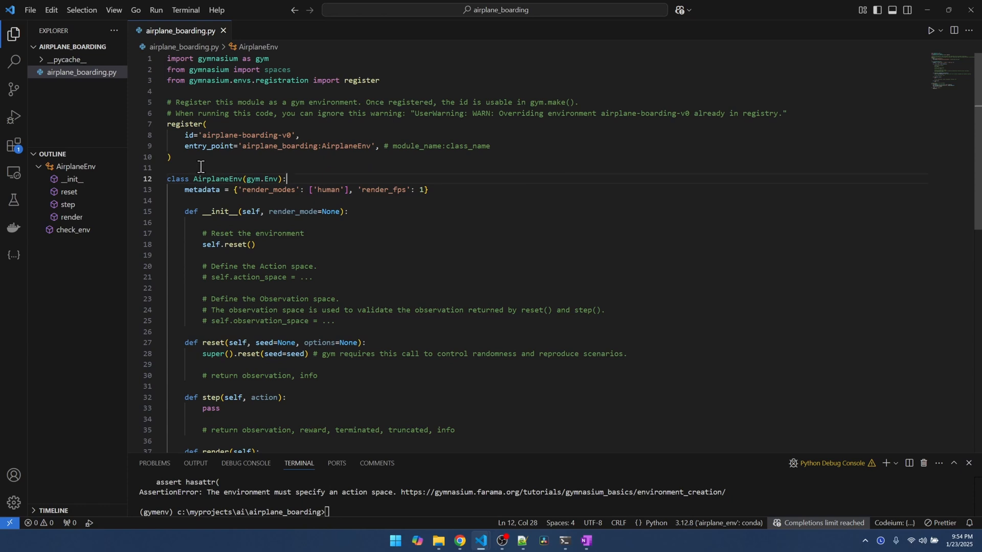
mouse_move(241, 169)
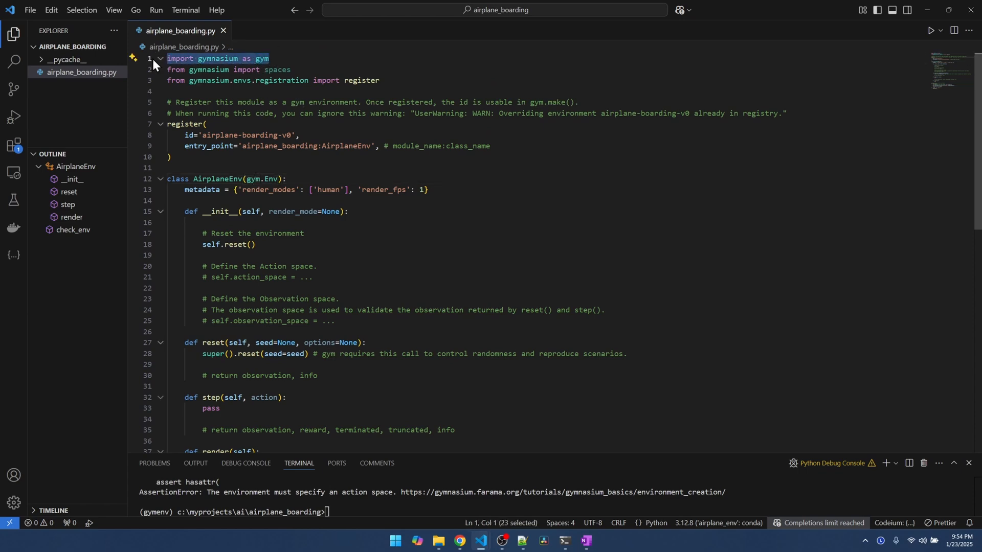
mouse_move(266, 178)
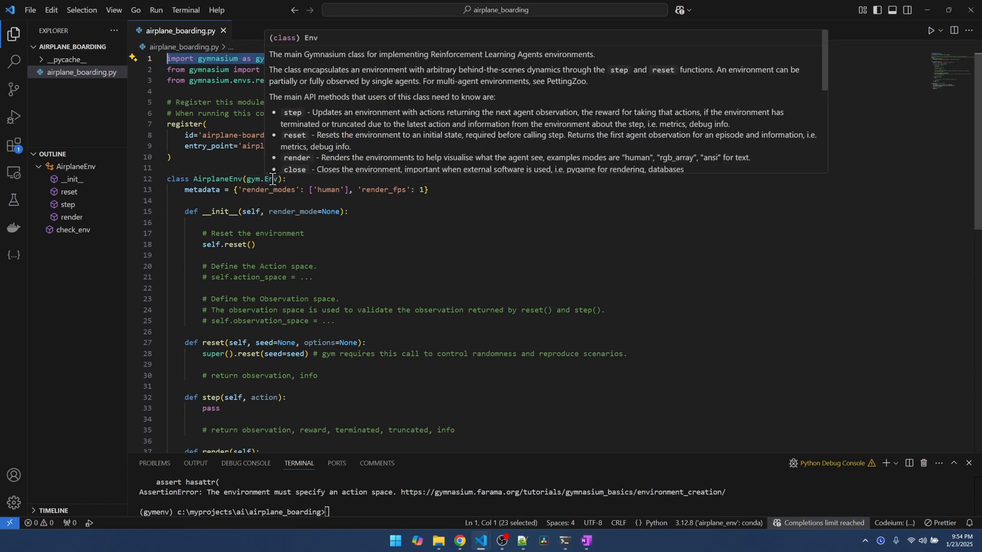
click(269, 178)
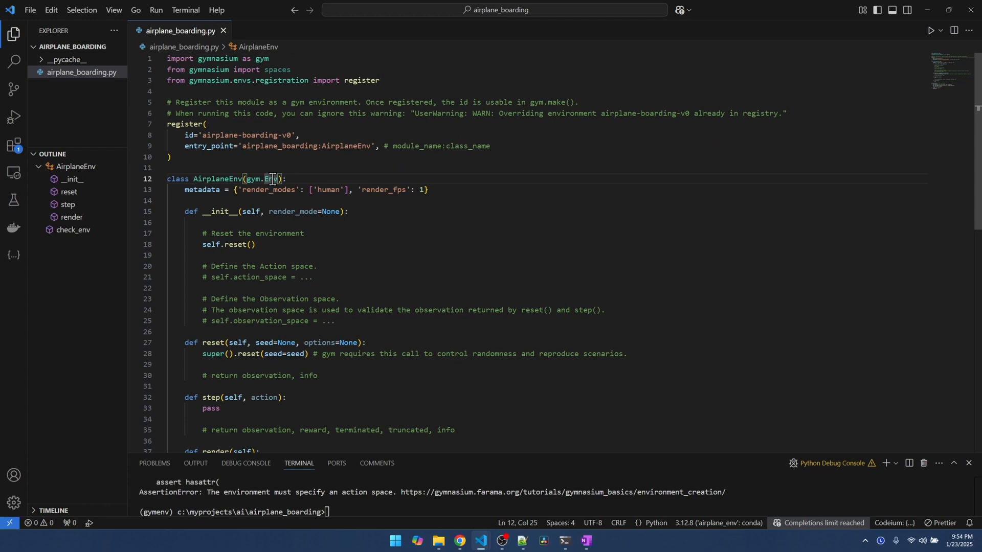
mouse_move(269, 179)
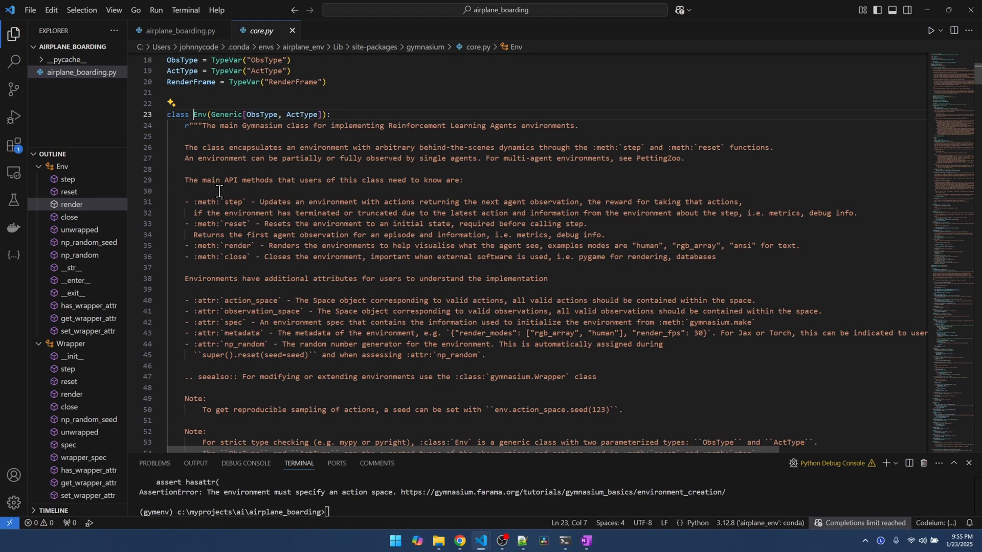
Jump via the Outline to Env's reset then step methods in core.py, highlighting 'agent actions'
scroll(down, 3)
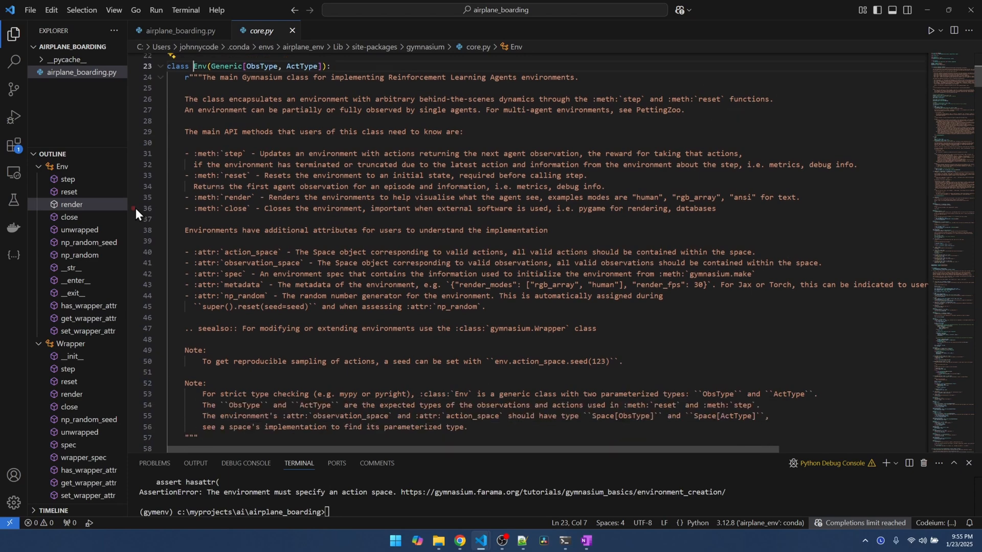
click(68, 191)
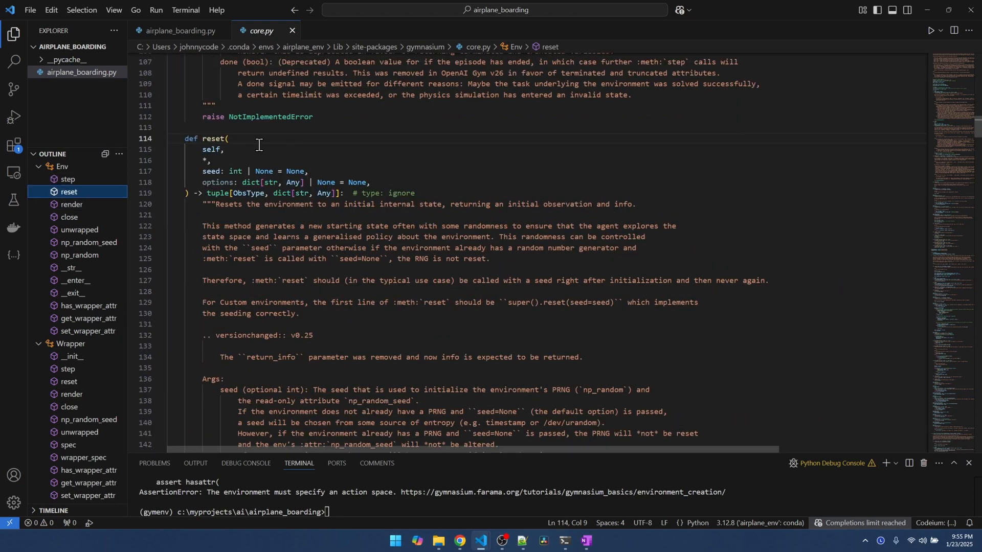
mouse_move(220, 215)
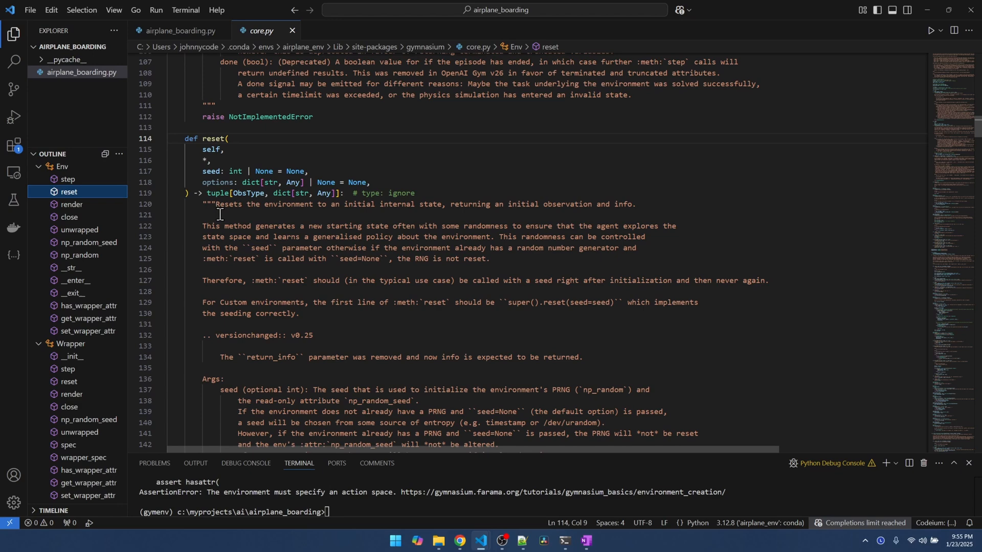
mouse_move(373, 215)
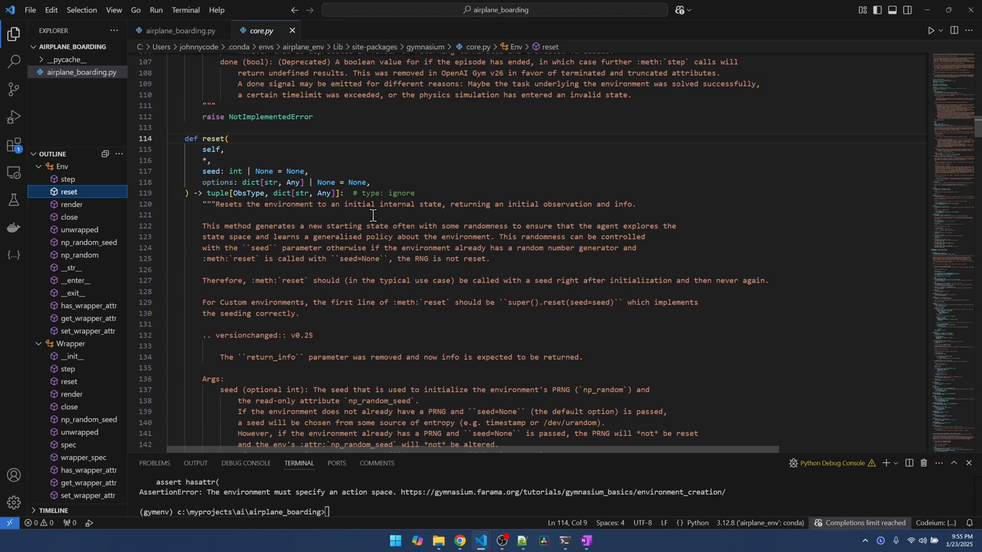
mouse_move(419, 215)
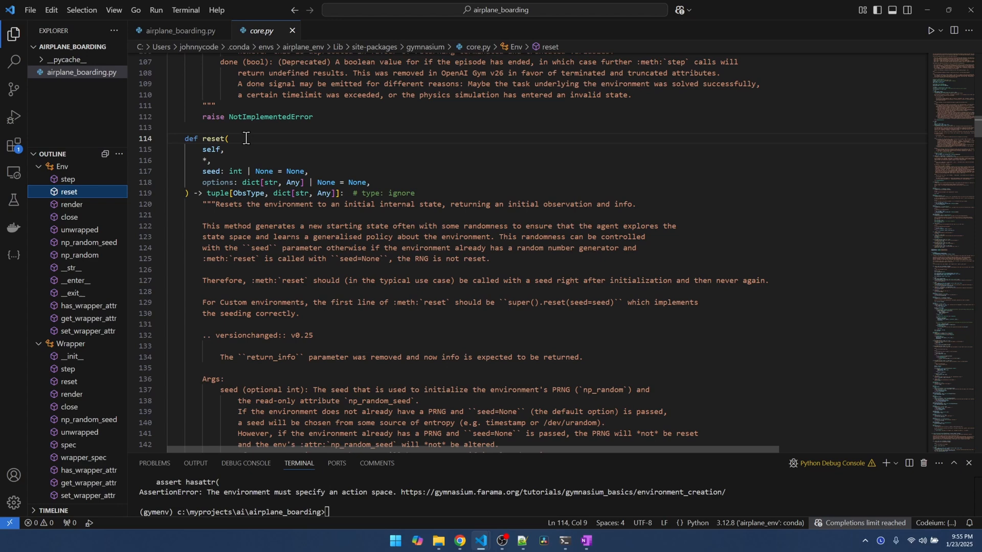
mouse_move(76, 183)
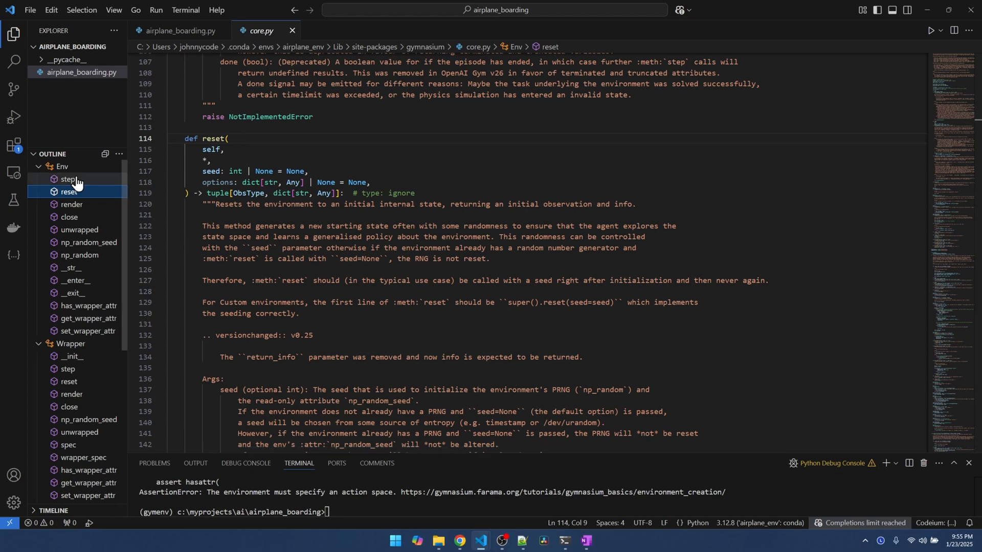
click(67, 179)
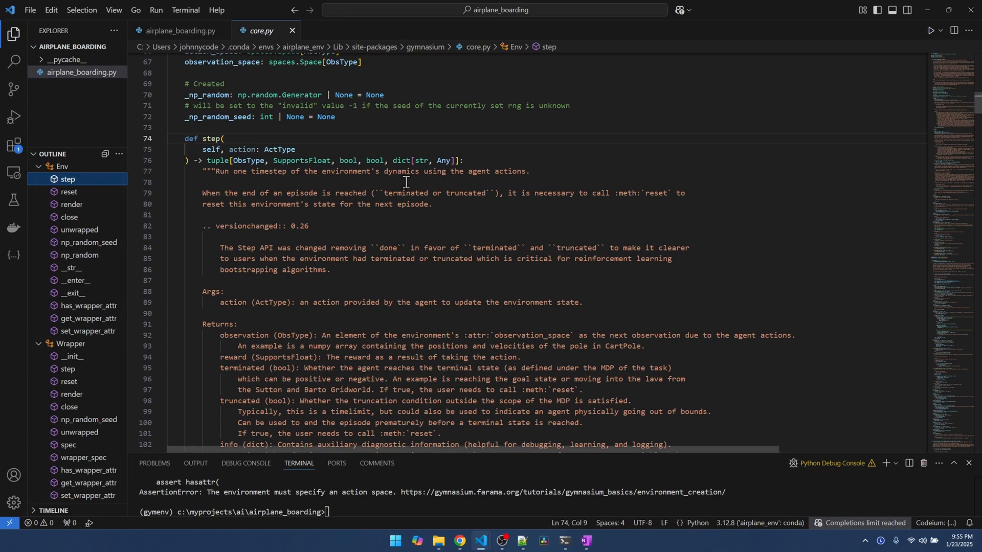
double_click(500, 171)
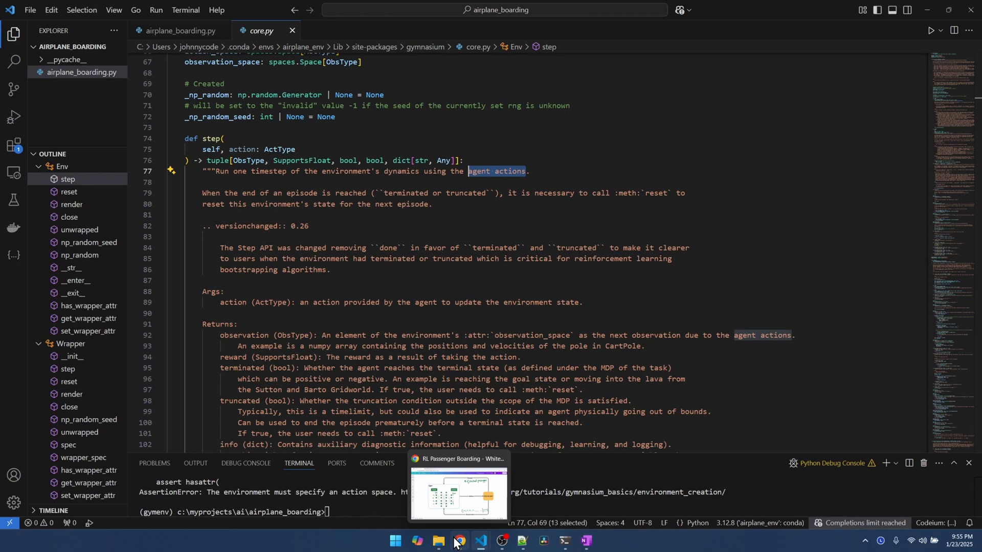
Show the Canva RL boarding diagram, pointing out the Environment, Action and Reward elements
click(460, 490)
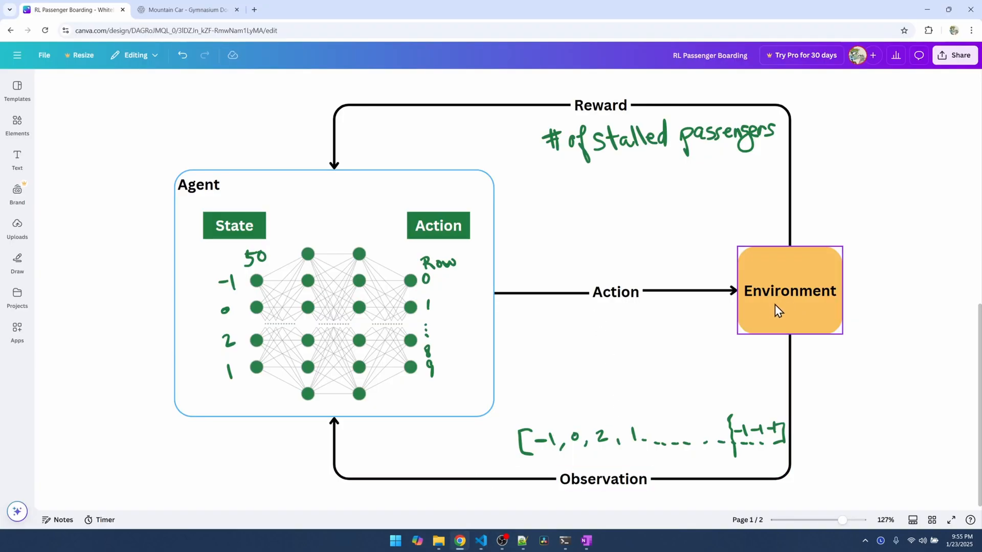
click(615, 292)
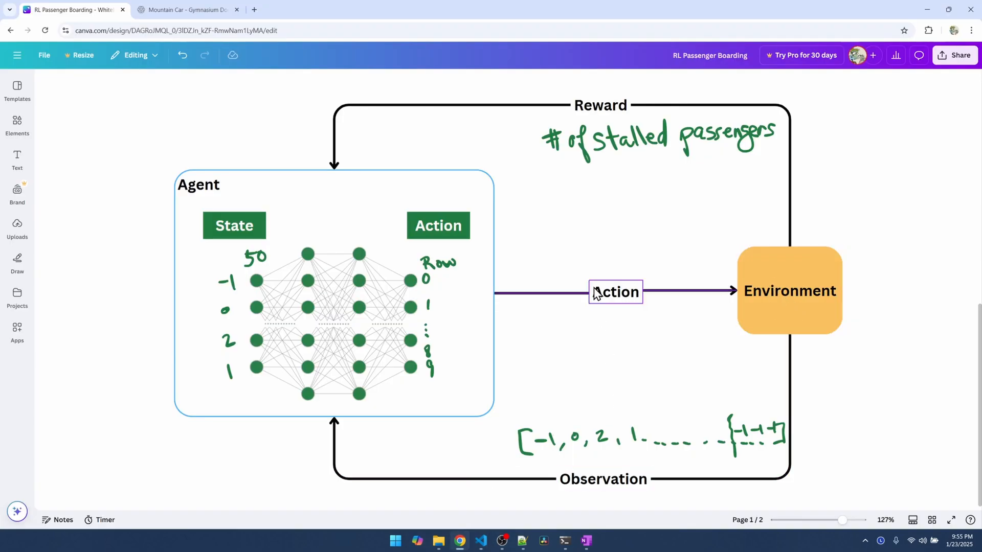
click(614, 292)
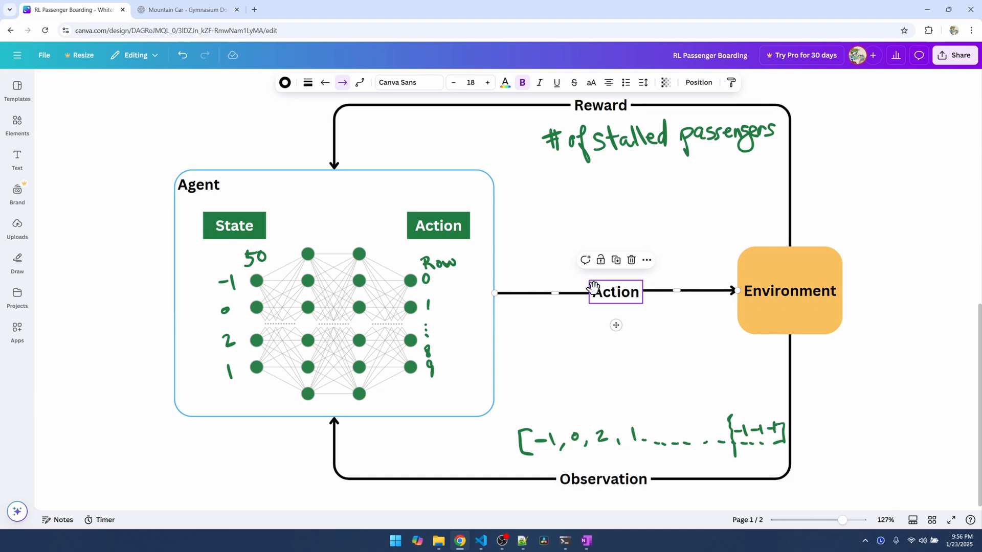
click(788, 289)
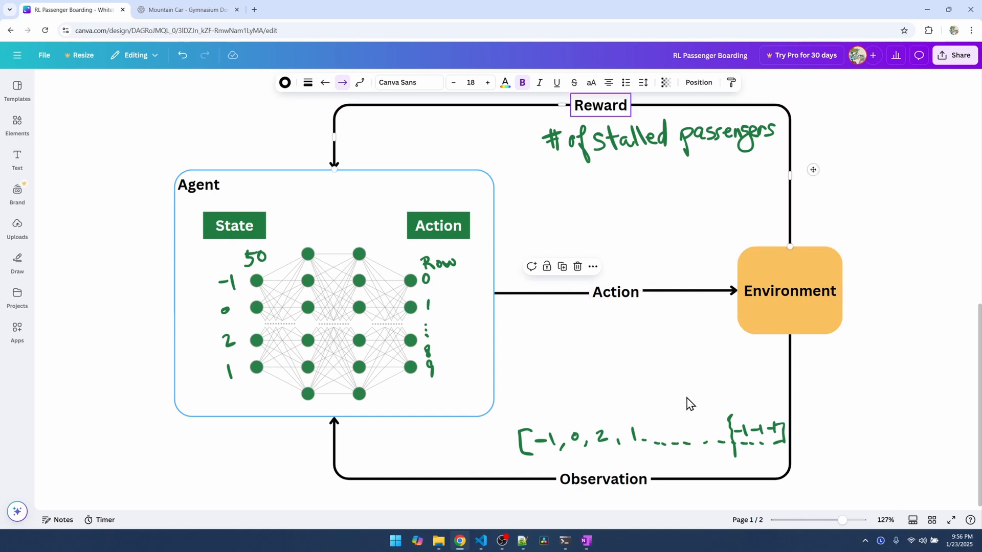
click(603, 479)
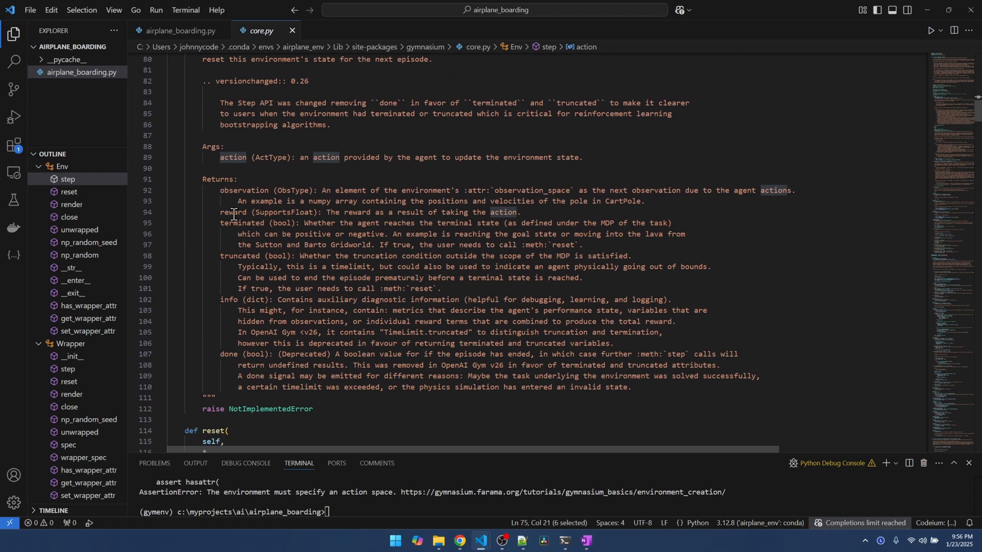
Highlight step's return values observation, reward, terminated, info and 'diagnostic information', then return to airplane_boarding.py
double_click(244, 192)
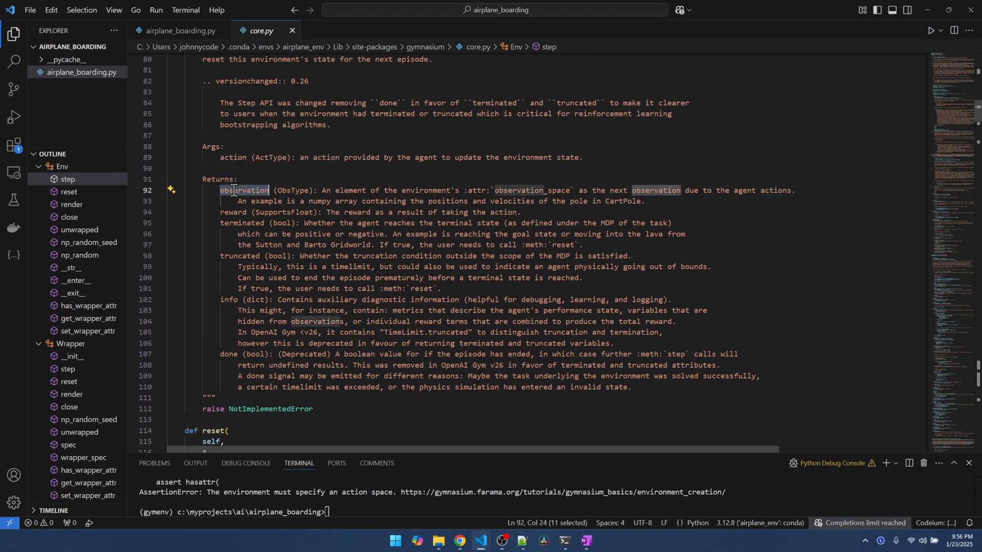
double_click(234, 213)
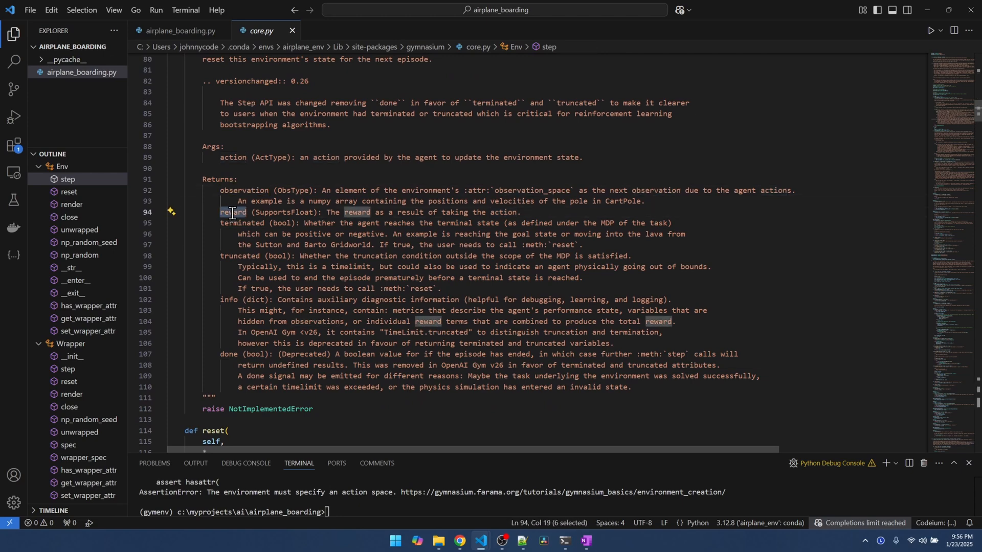
mouse_move(209, 249)
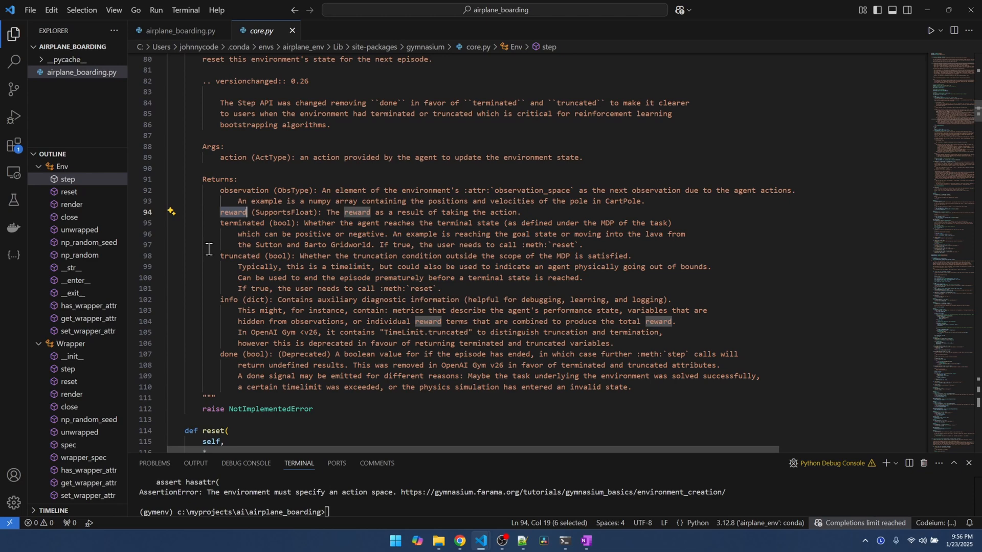
double_click(241, 222)
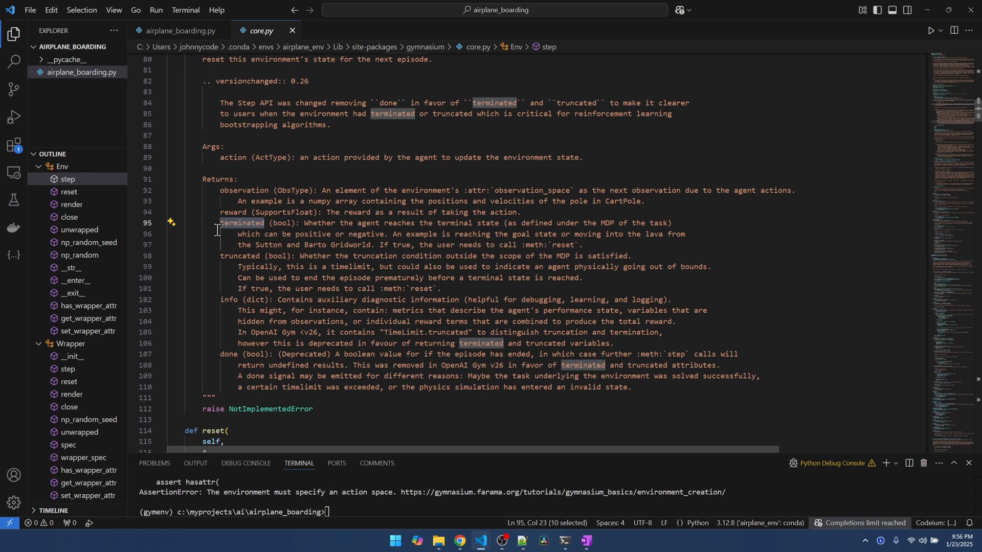
double_click(240, 256)
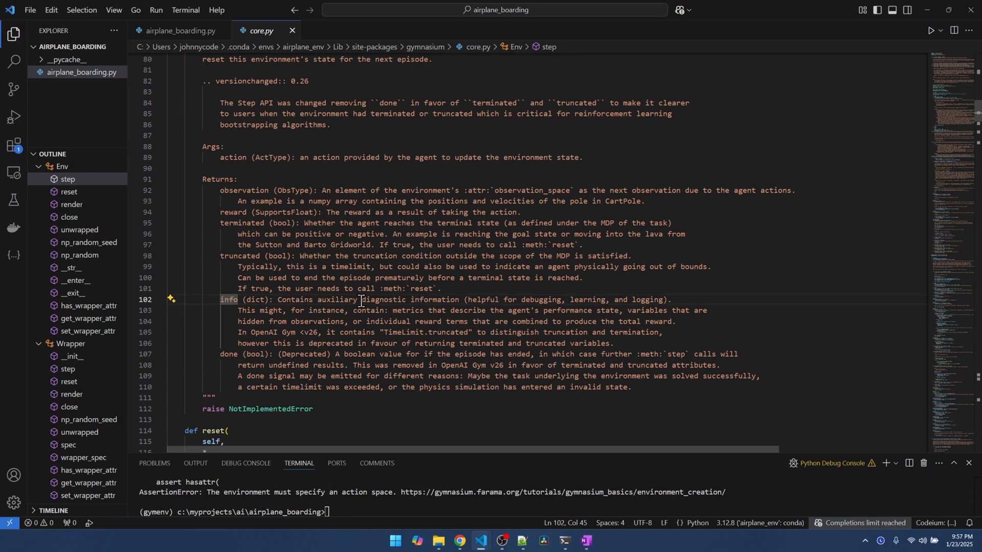
drag(361, 300, 458, 300)
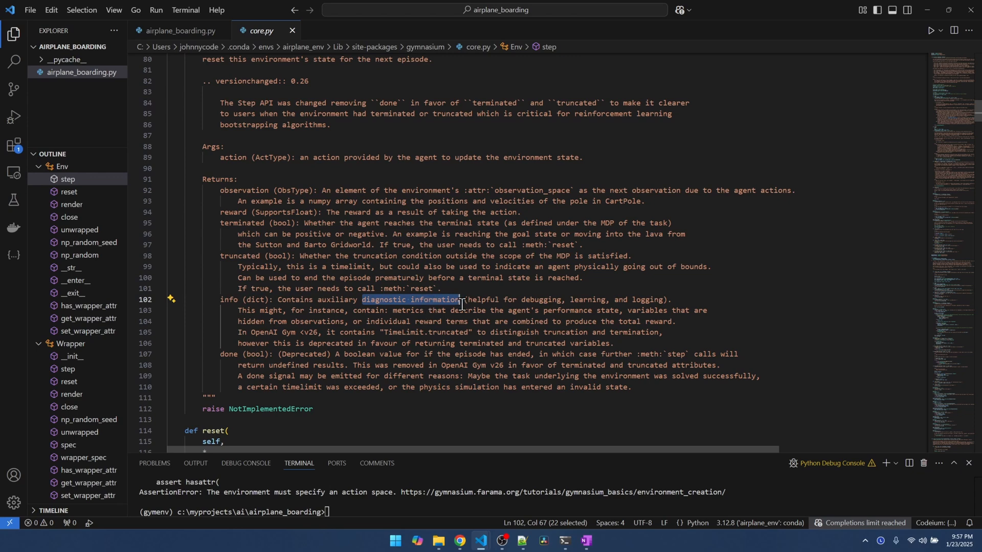
click(180, 29)
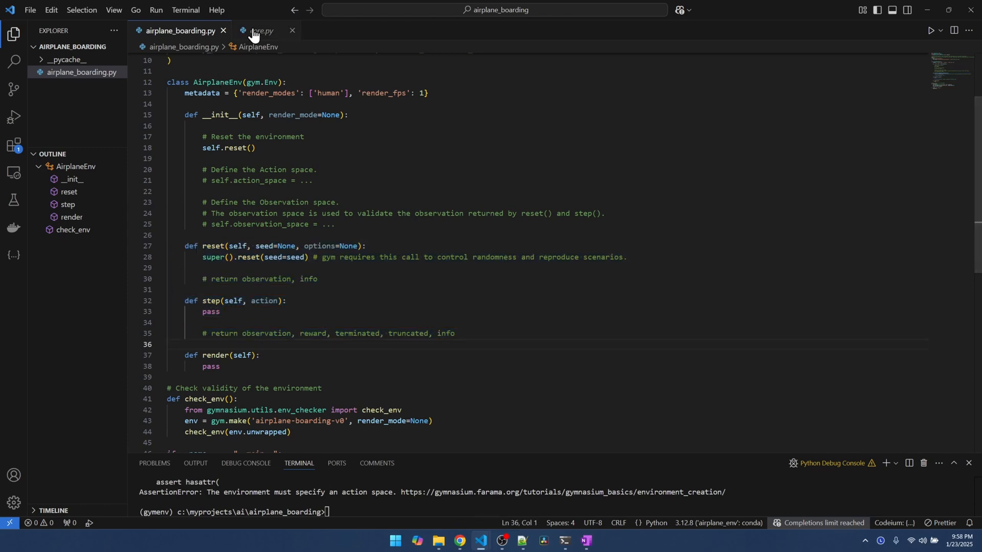
click(260, 29)
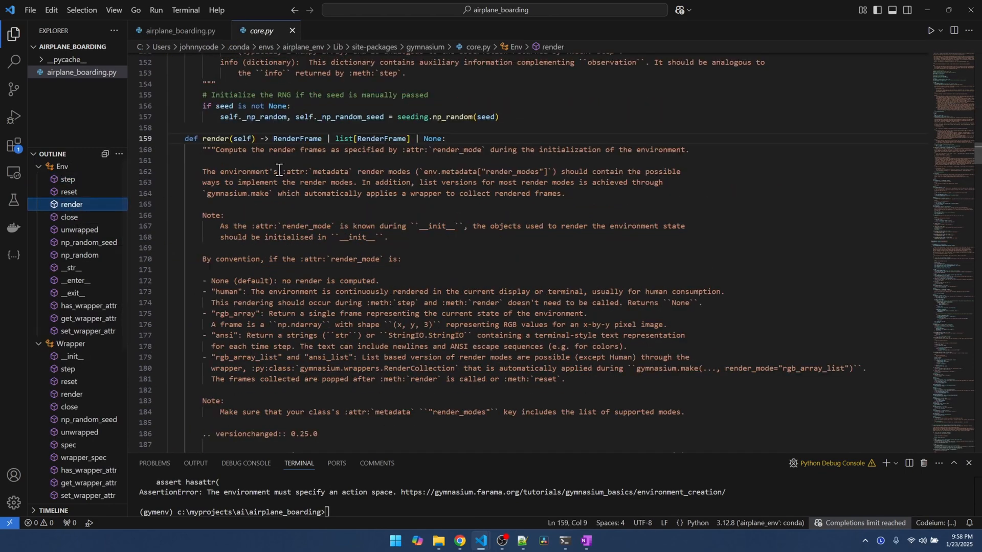
mouse_move(324, 154)
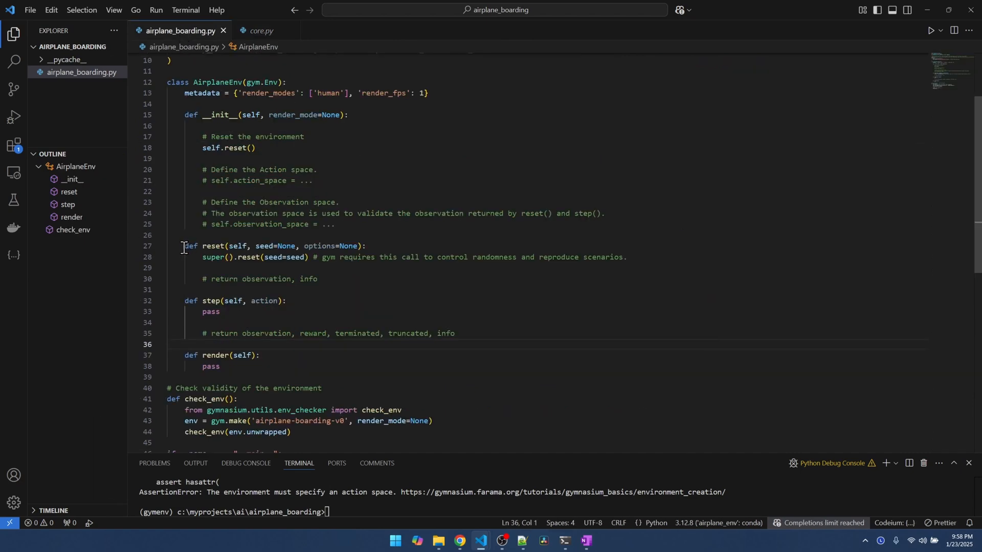
drag(182, 245, 220, 367)
text(meta)
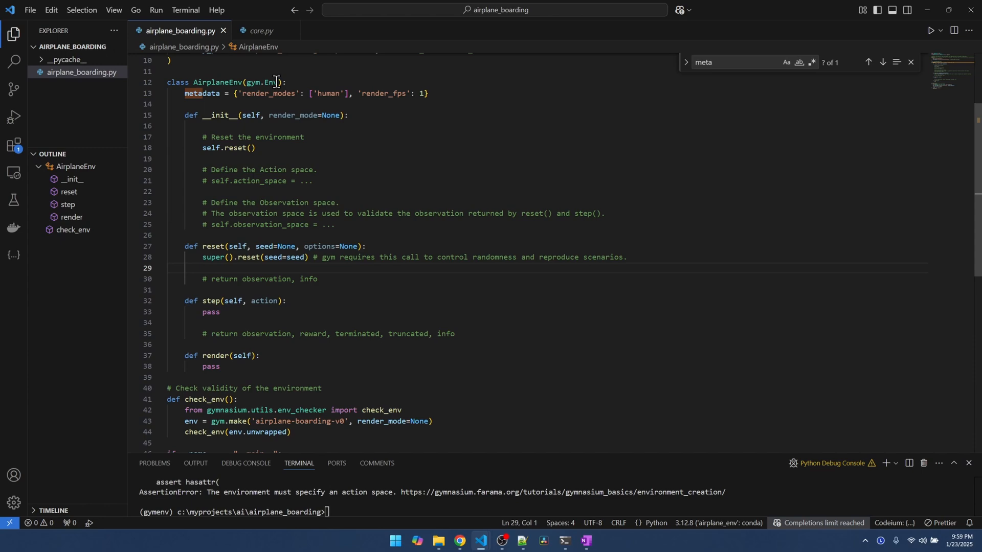
click(271, 82)
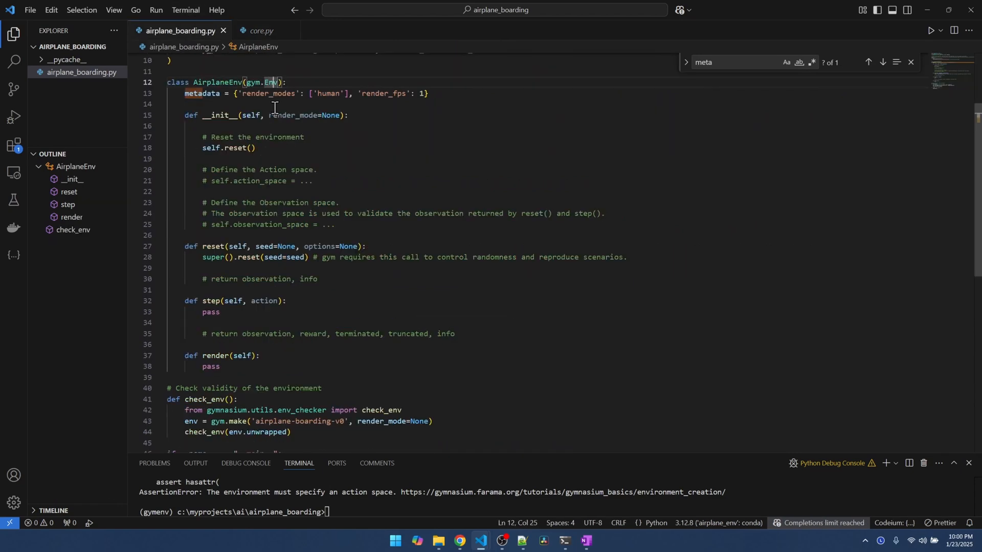
mouse_move(386, 105)
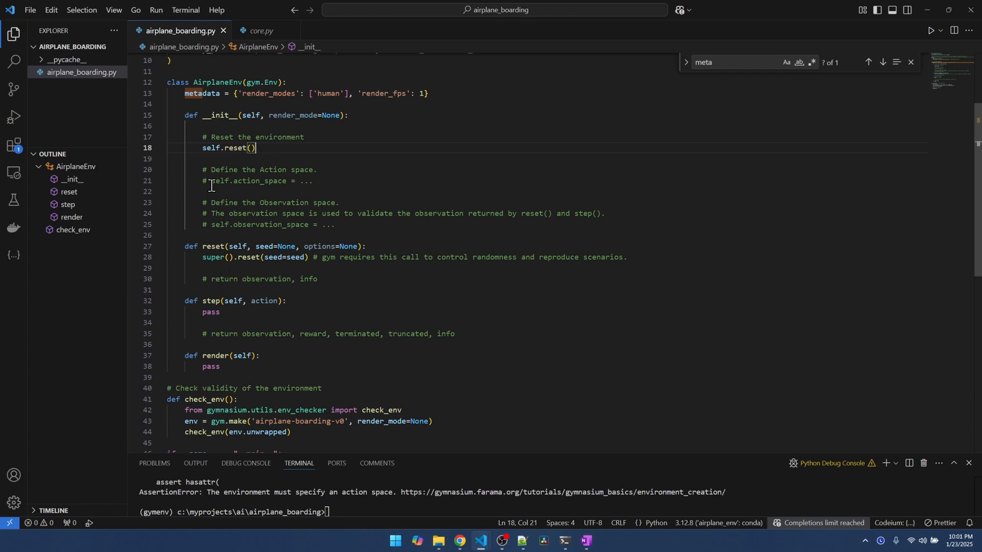
drag(213, 181, 313, 181)
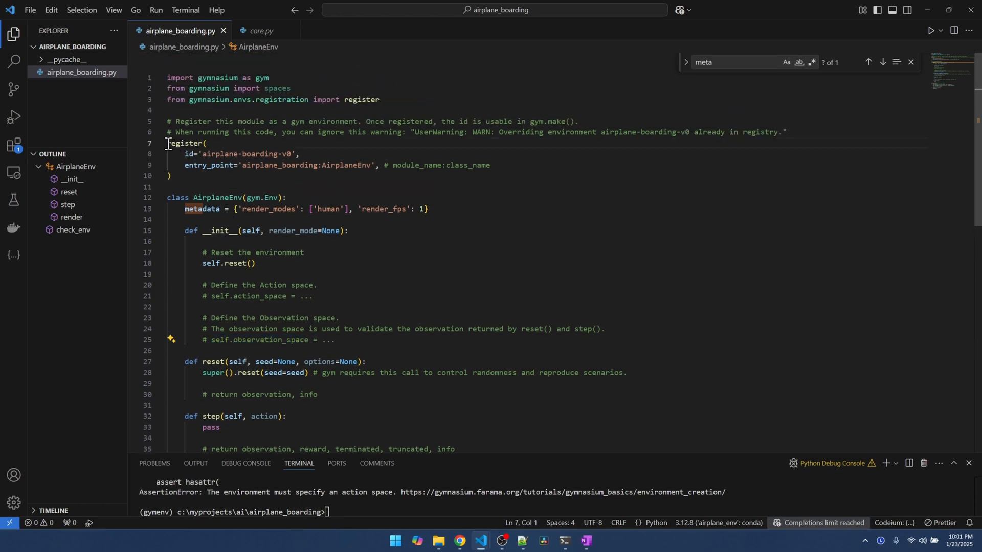
click(381, 99)
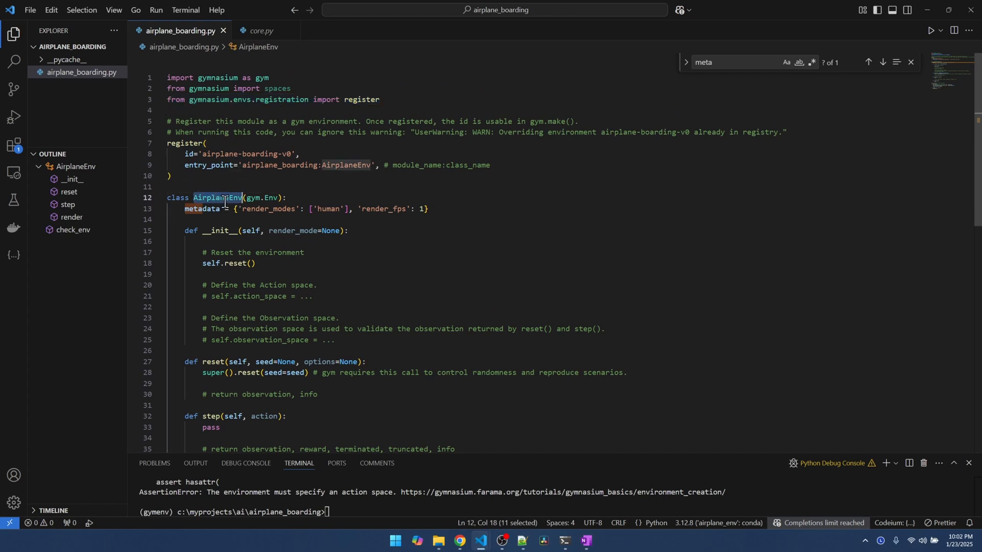
mouse_move(224, 197)
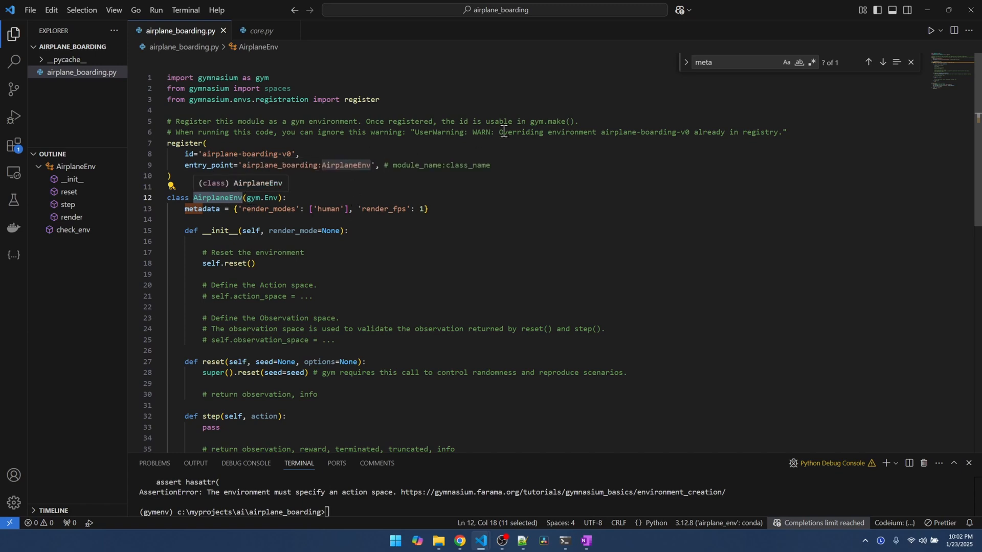
mouse_move(531, 121)
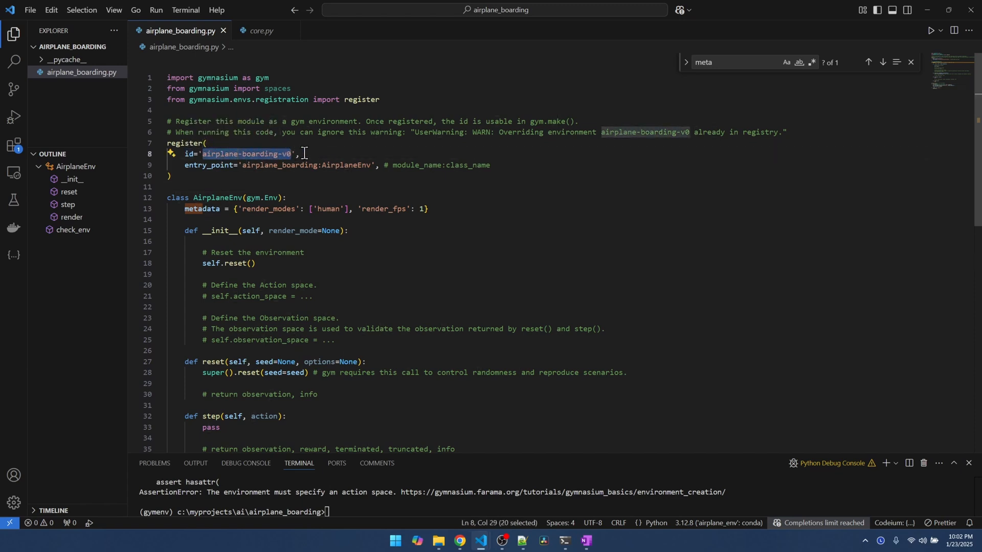
click(253, 153)
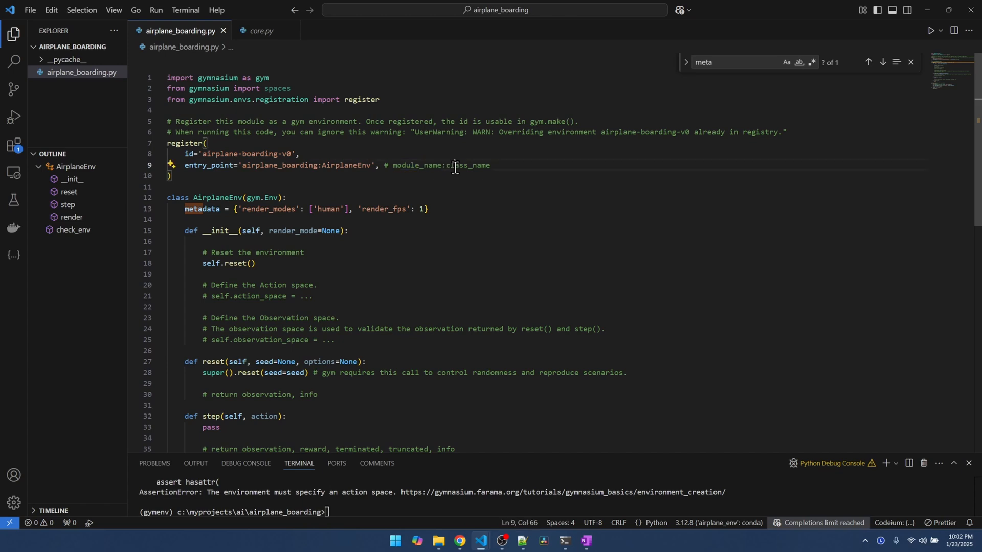
double_click(275, 165)
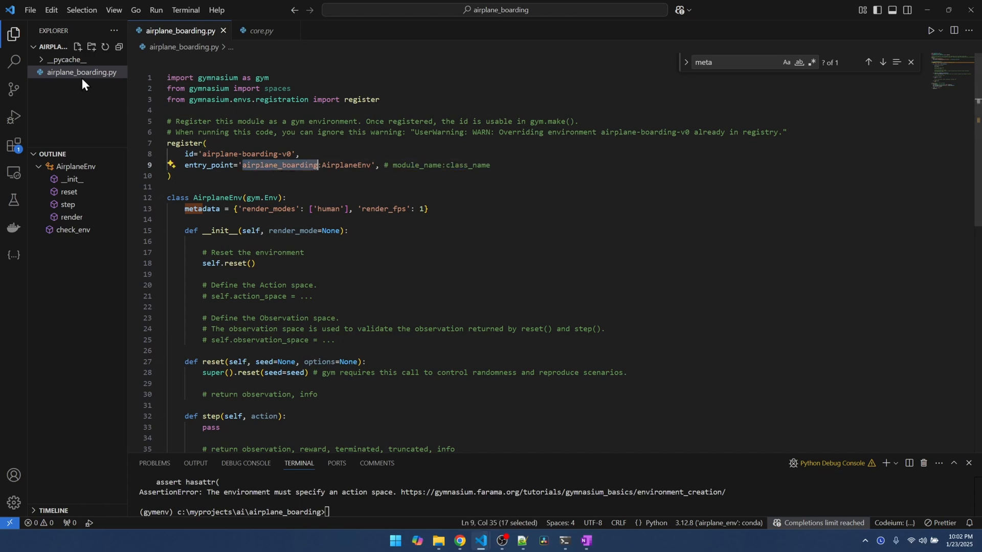
mouse_move(82, 72)
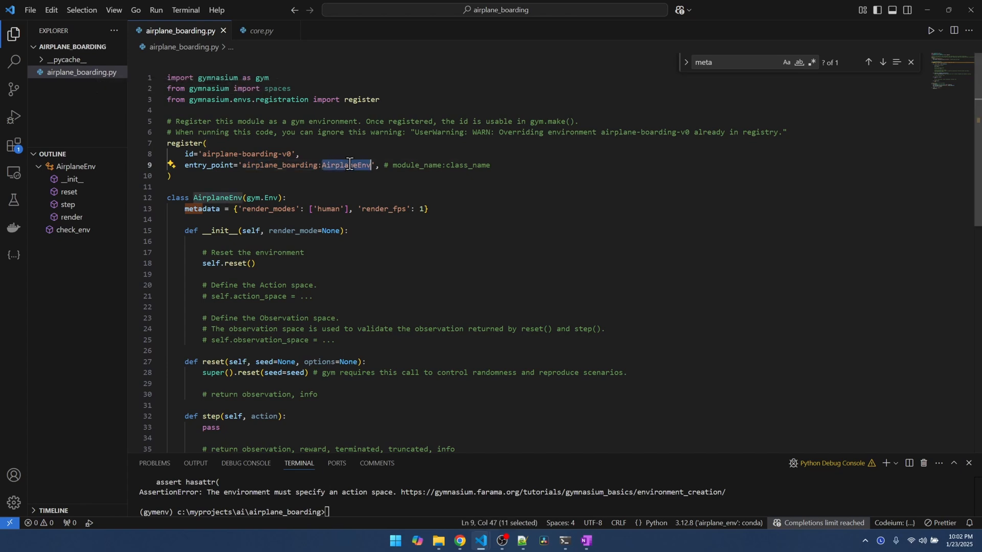
click(217, 197)
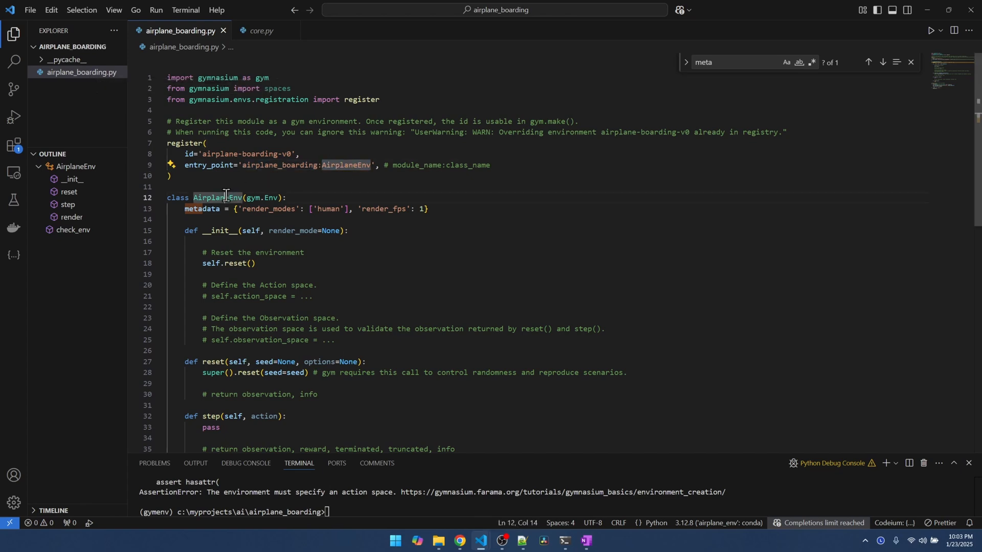
double_click(222, 197)
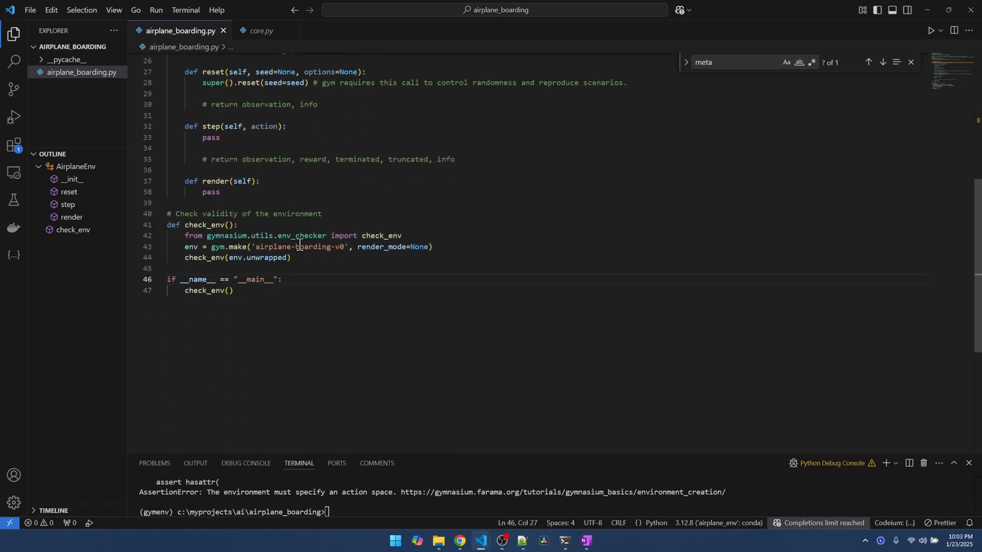
Select the 'unwrapped' property in the check call, then bring the browser forward
double_click(301, 237)
text(wrap)
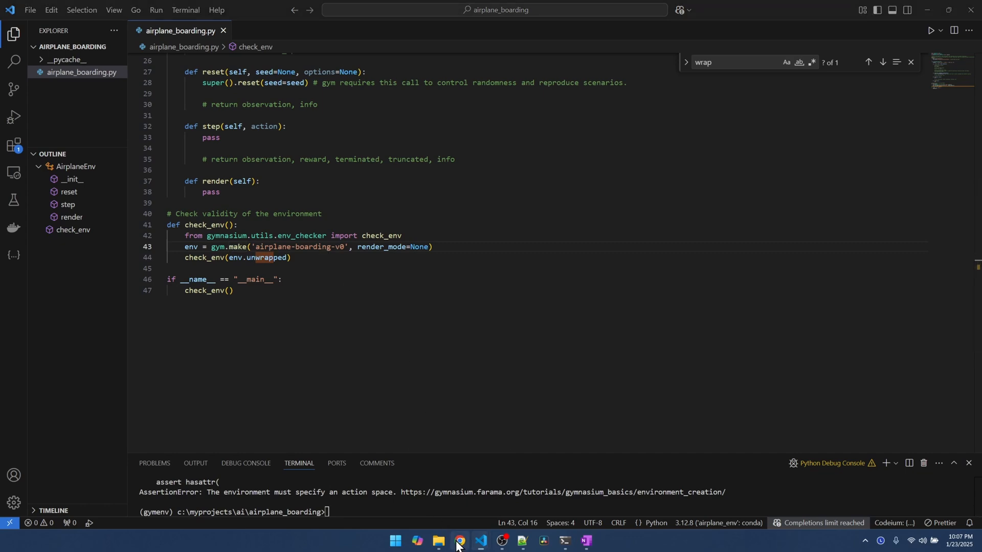
click(459, 540)
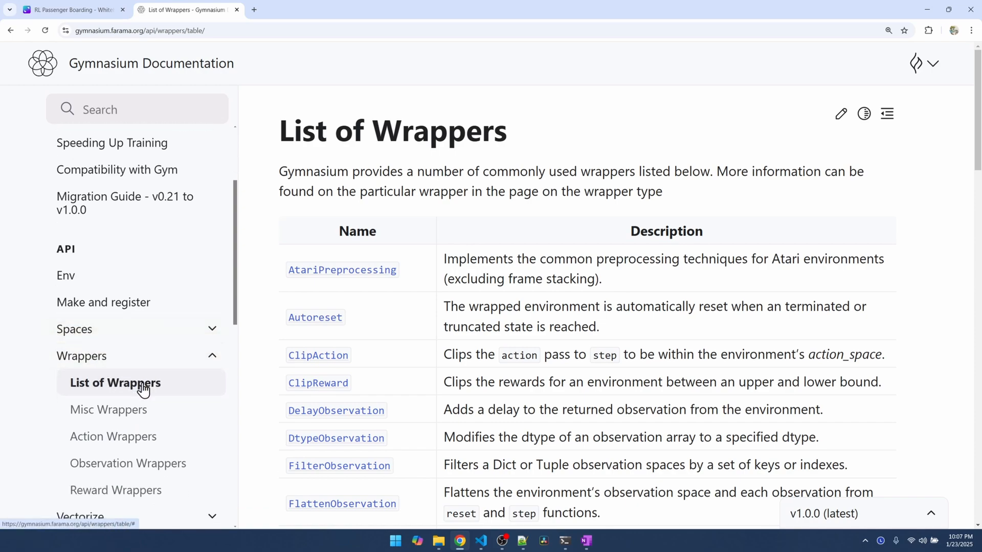
mouse_move(437, 409)
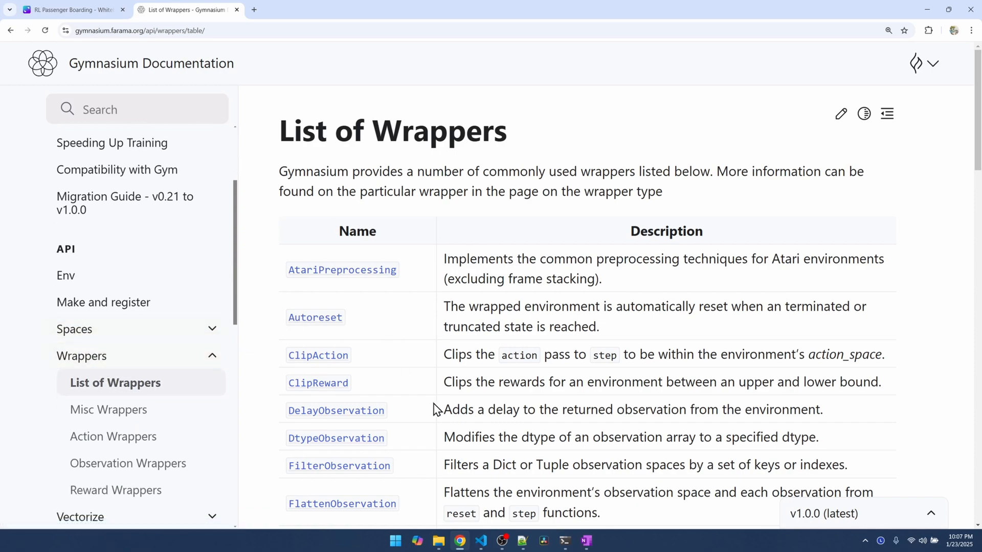
scroll(down, 3)
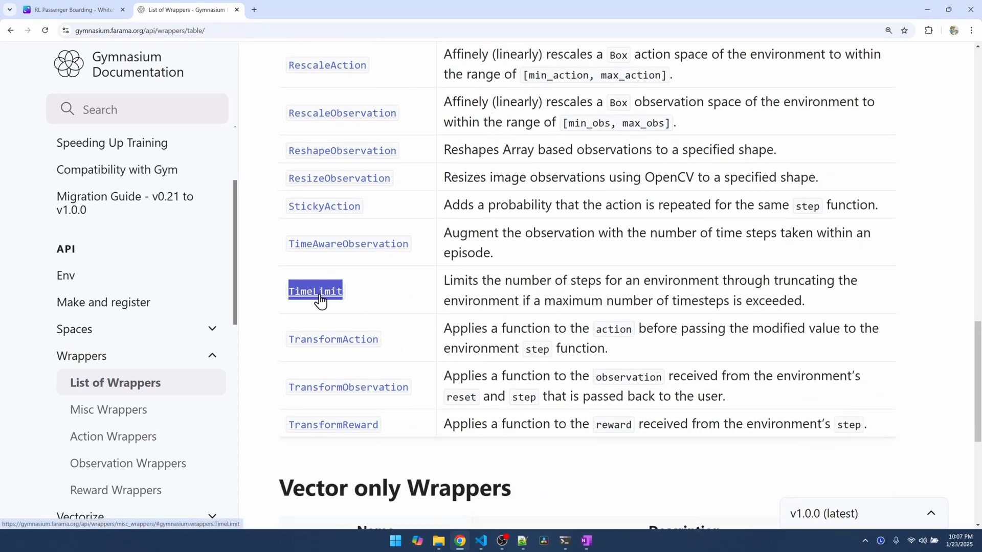
mouse_move(342, 299)
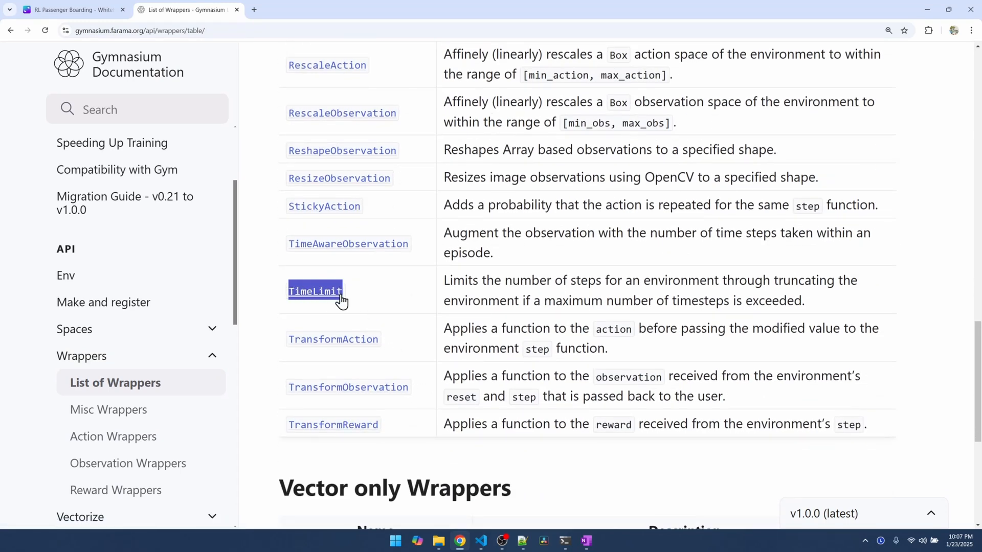
mouse_move(315, 290)
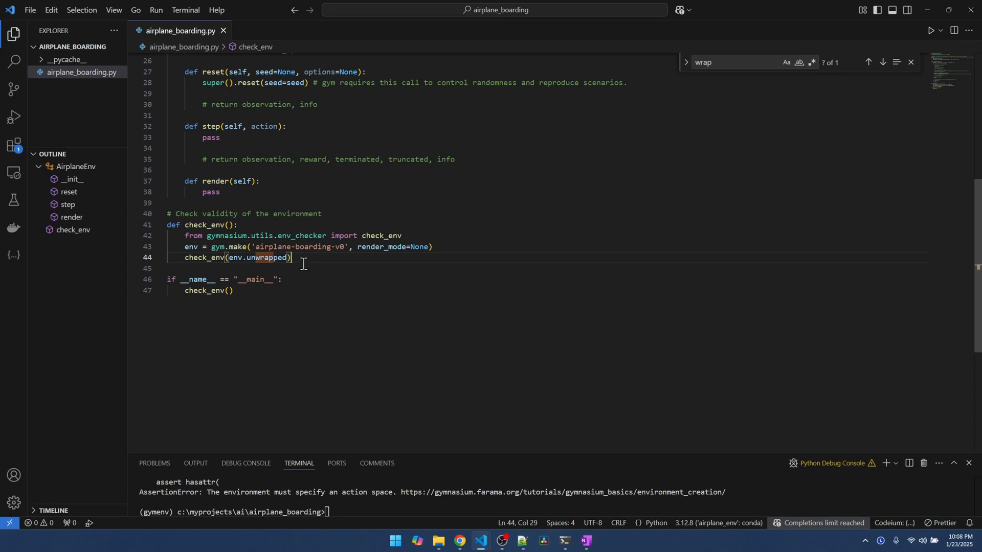
mouse_move(287, 246)
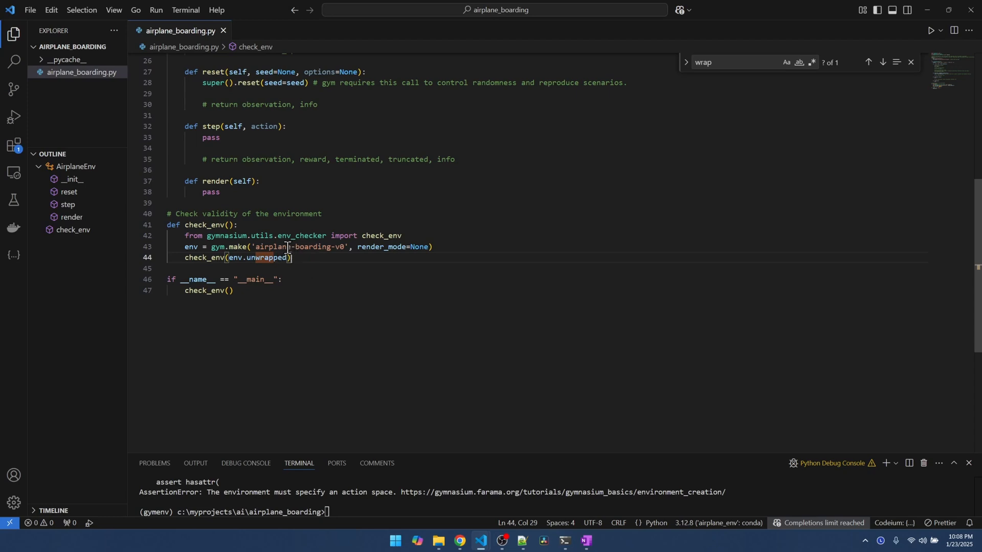
mouse_move(269, 257)
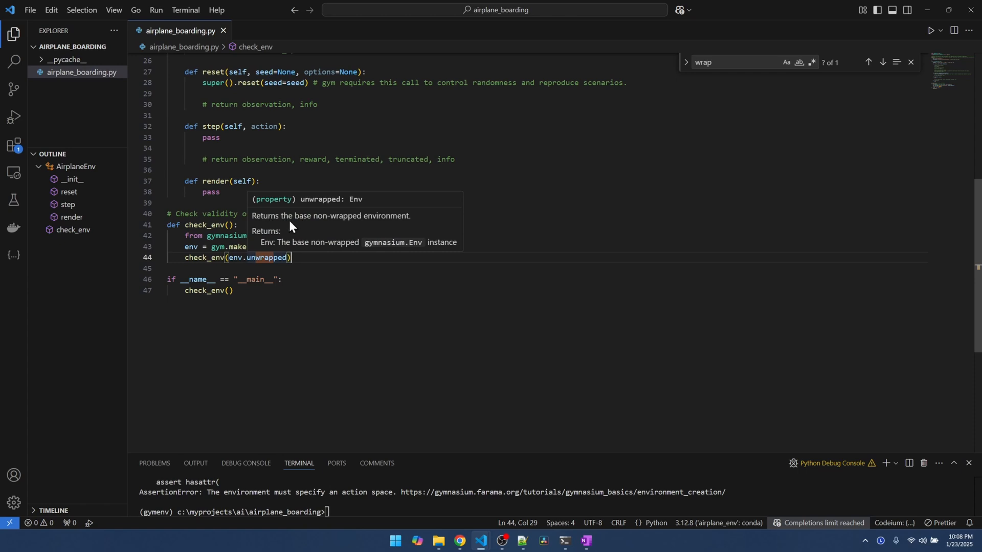
mouse_move(383, 225)
text(my)
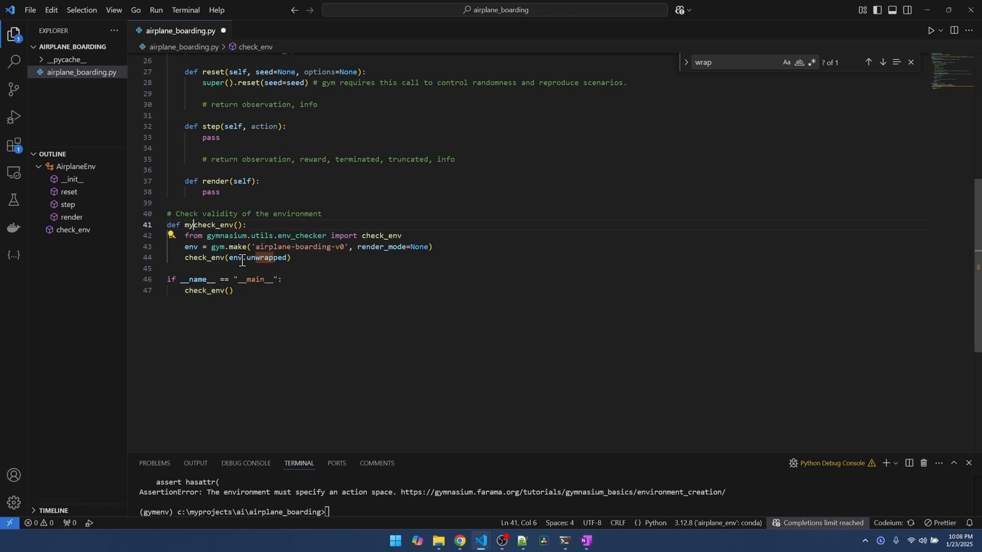
Rename check_env to my_check_env and run airplane_boarding.py
text(_)
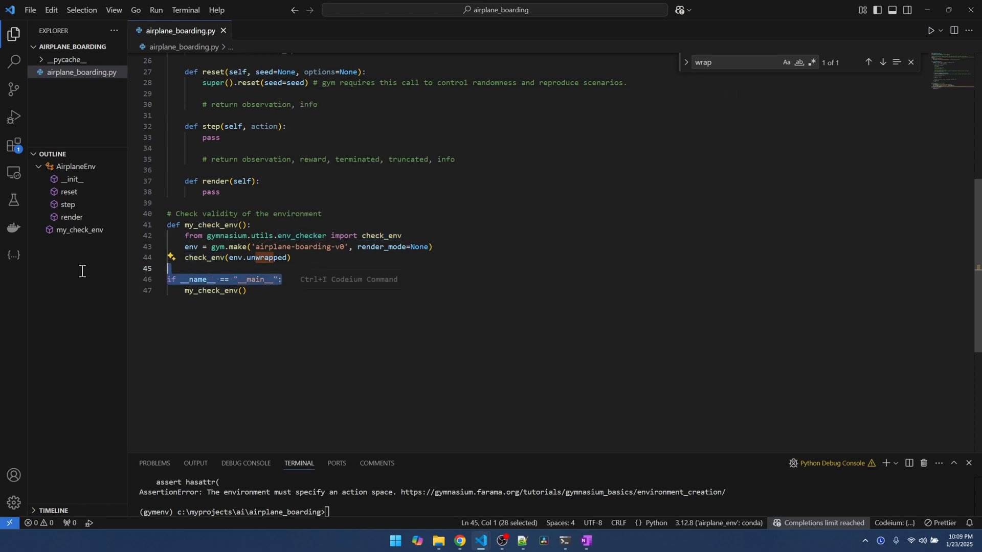
click(247, 291)
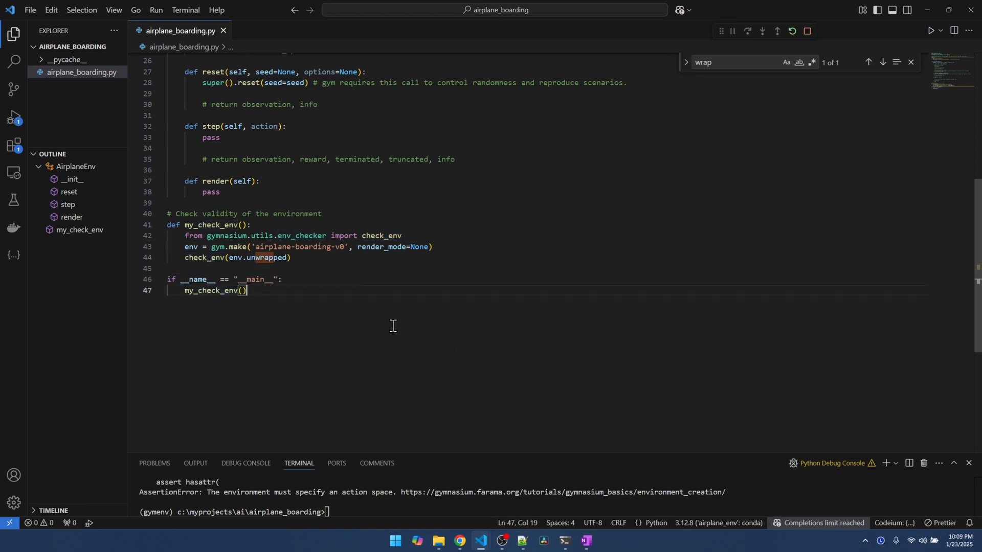
click(932, 31)
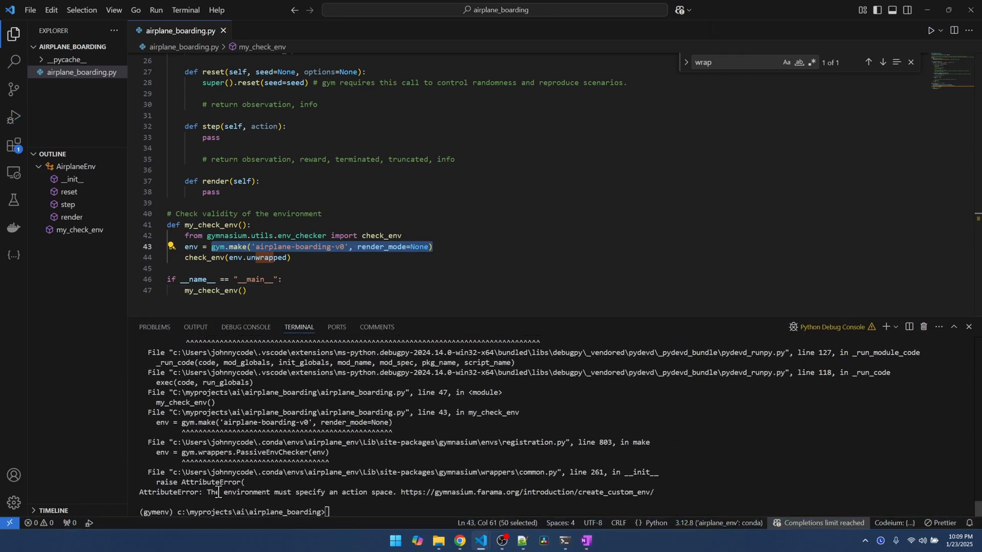
Select the terminal's AttributeError sentence saying the environment must specify an action space
drag(206, 492, 295, 492)
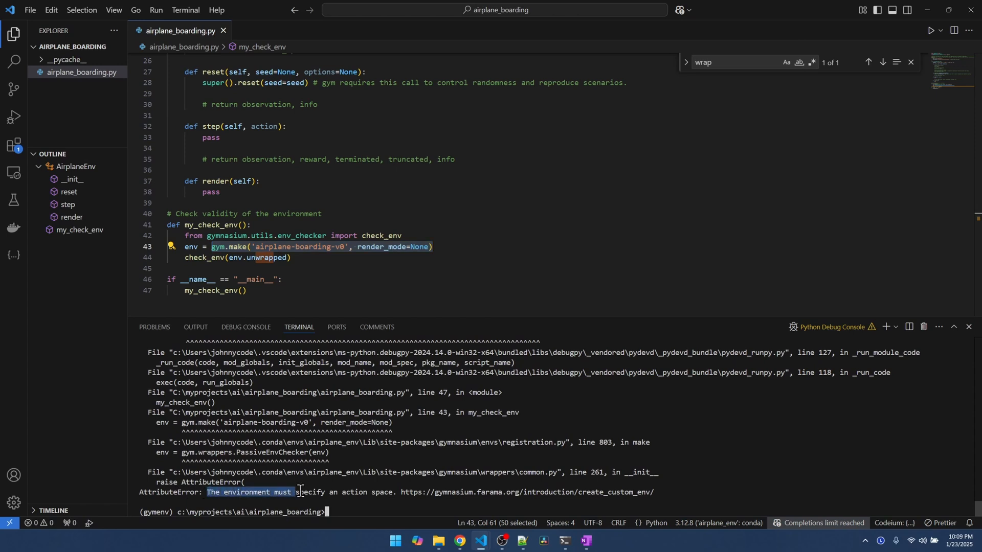
drag(300, 492, 404, 492)
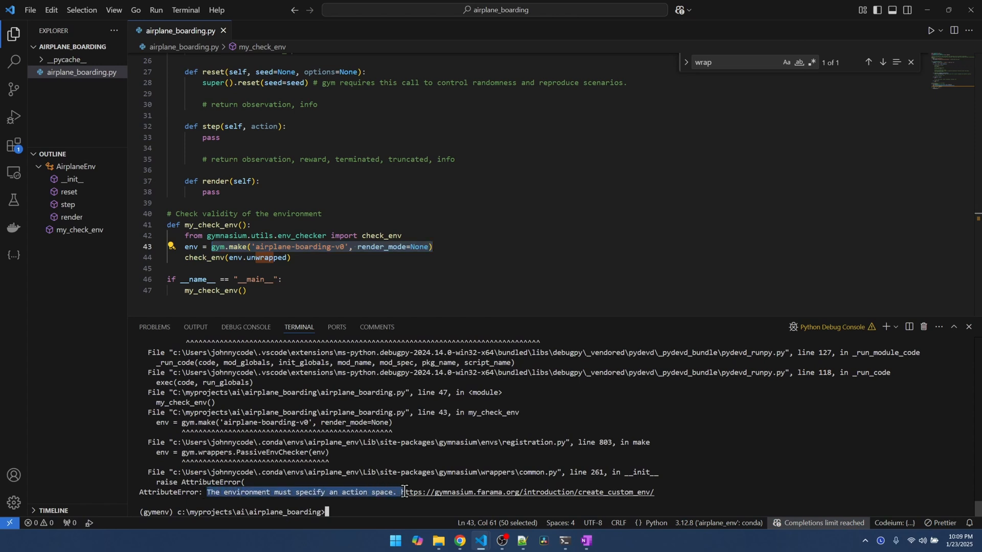